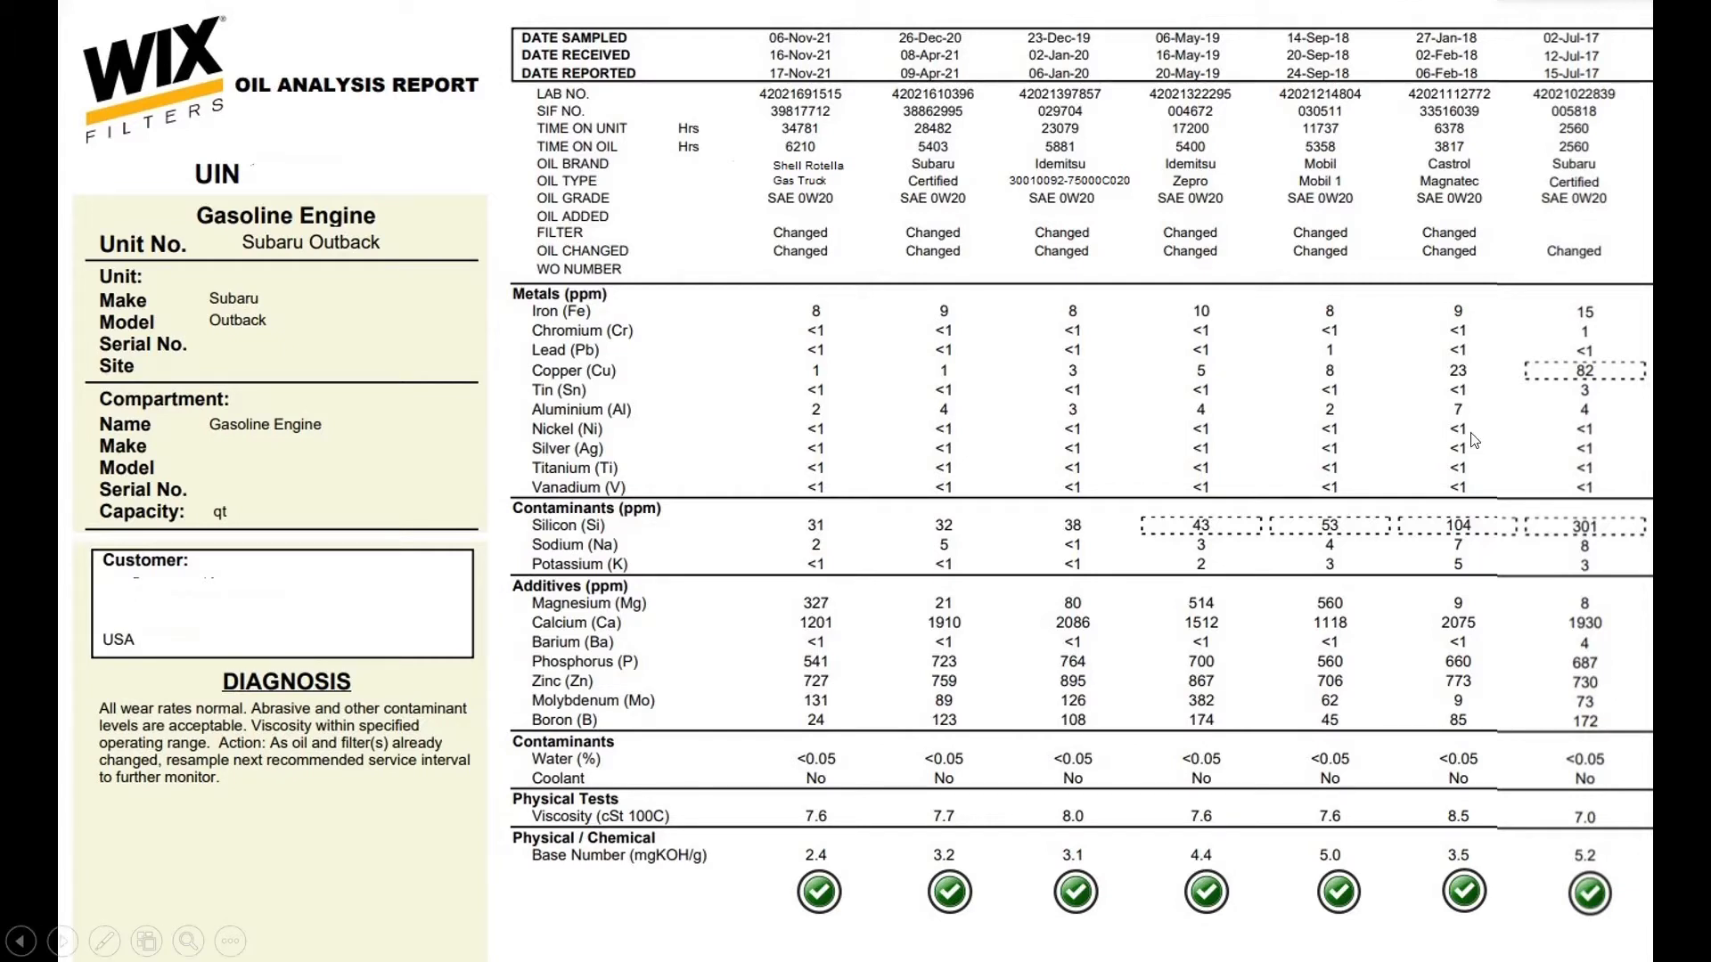
pyautogui.moveTo(744, 432)
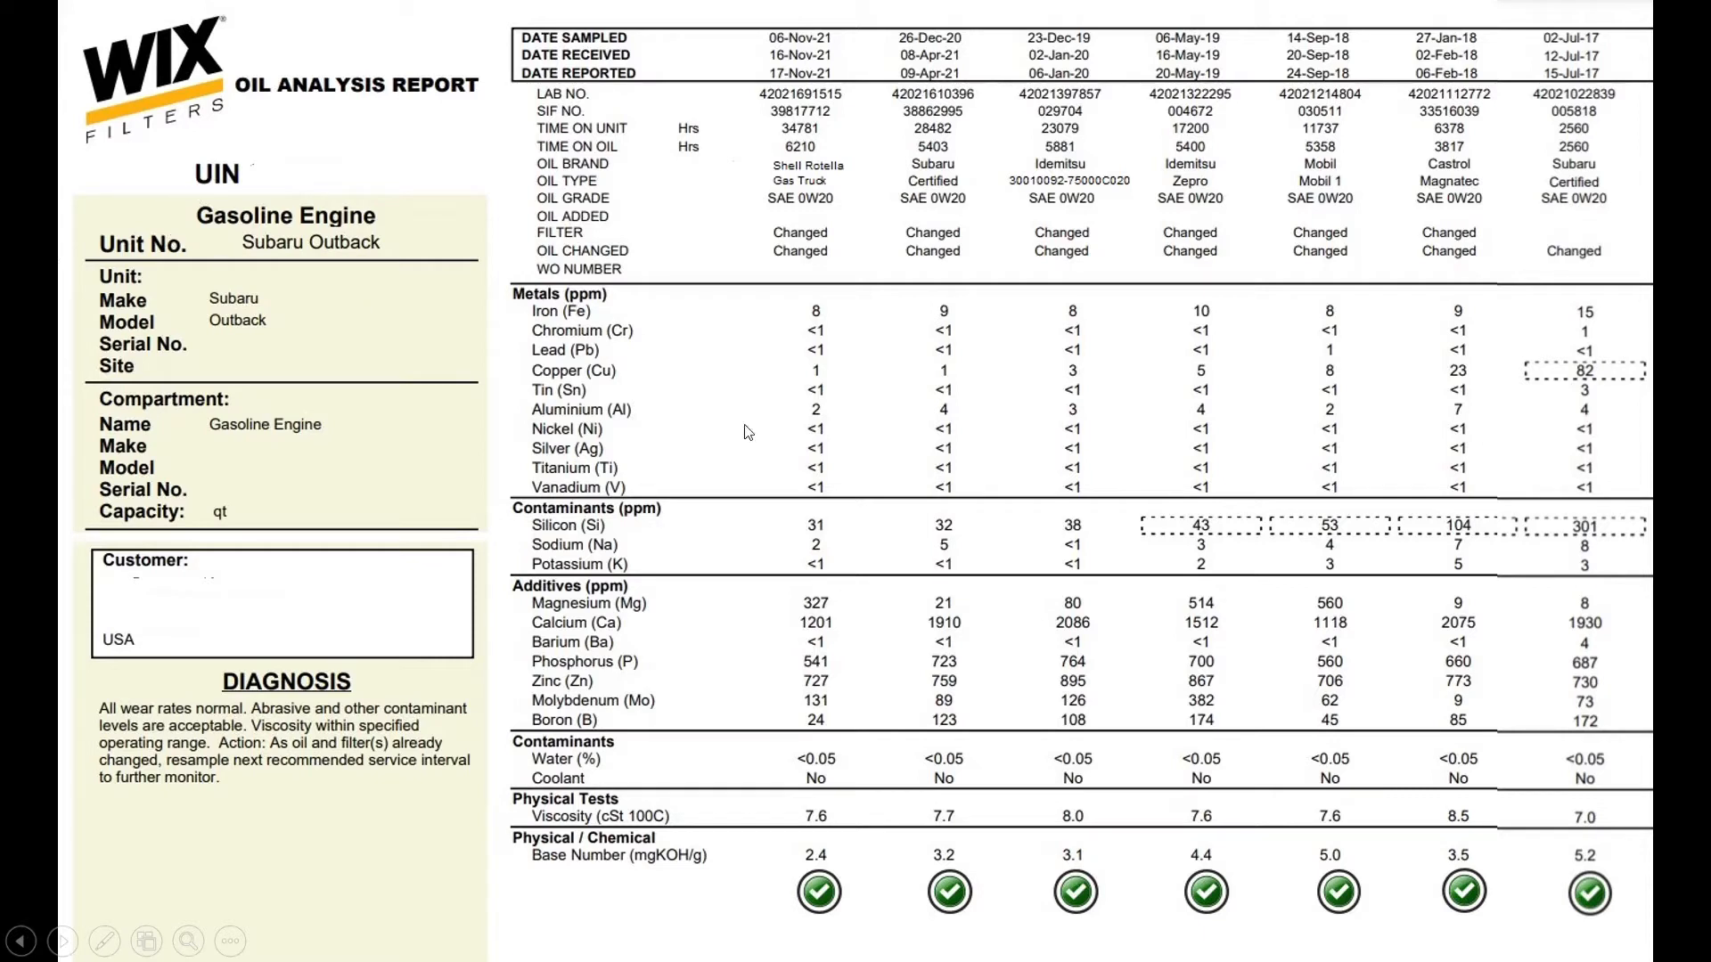
pyautogui.moveTo(1614, 491)
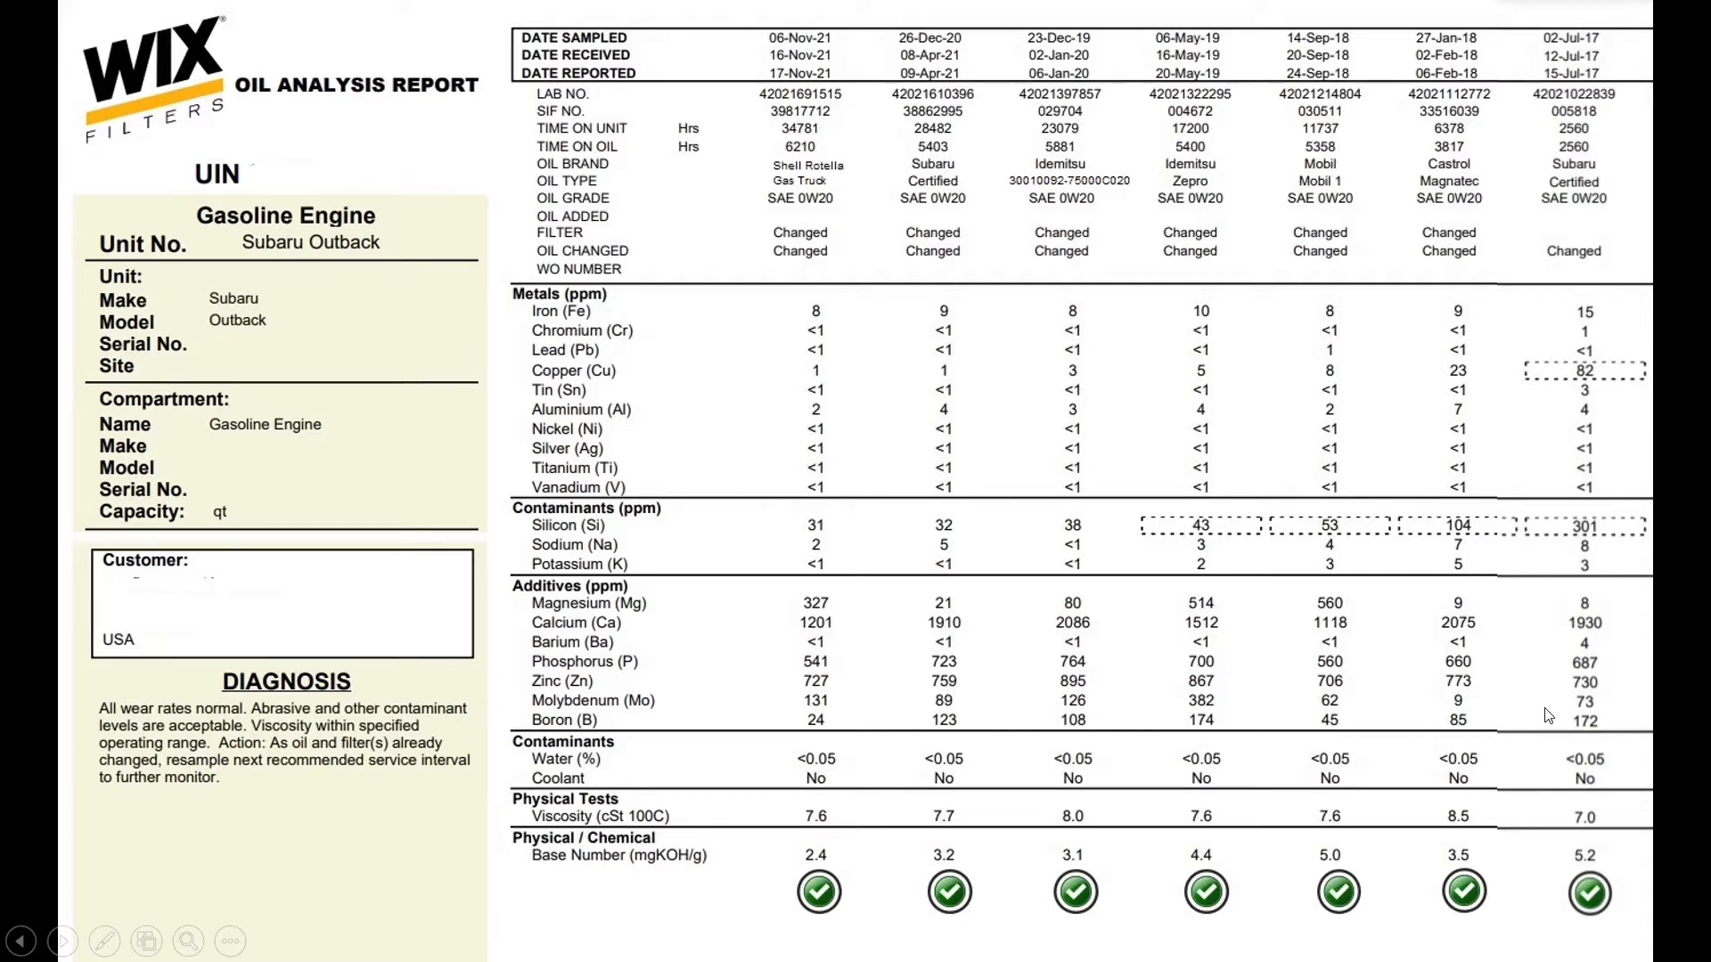
pyautogui.moveTo(1515, 222)
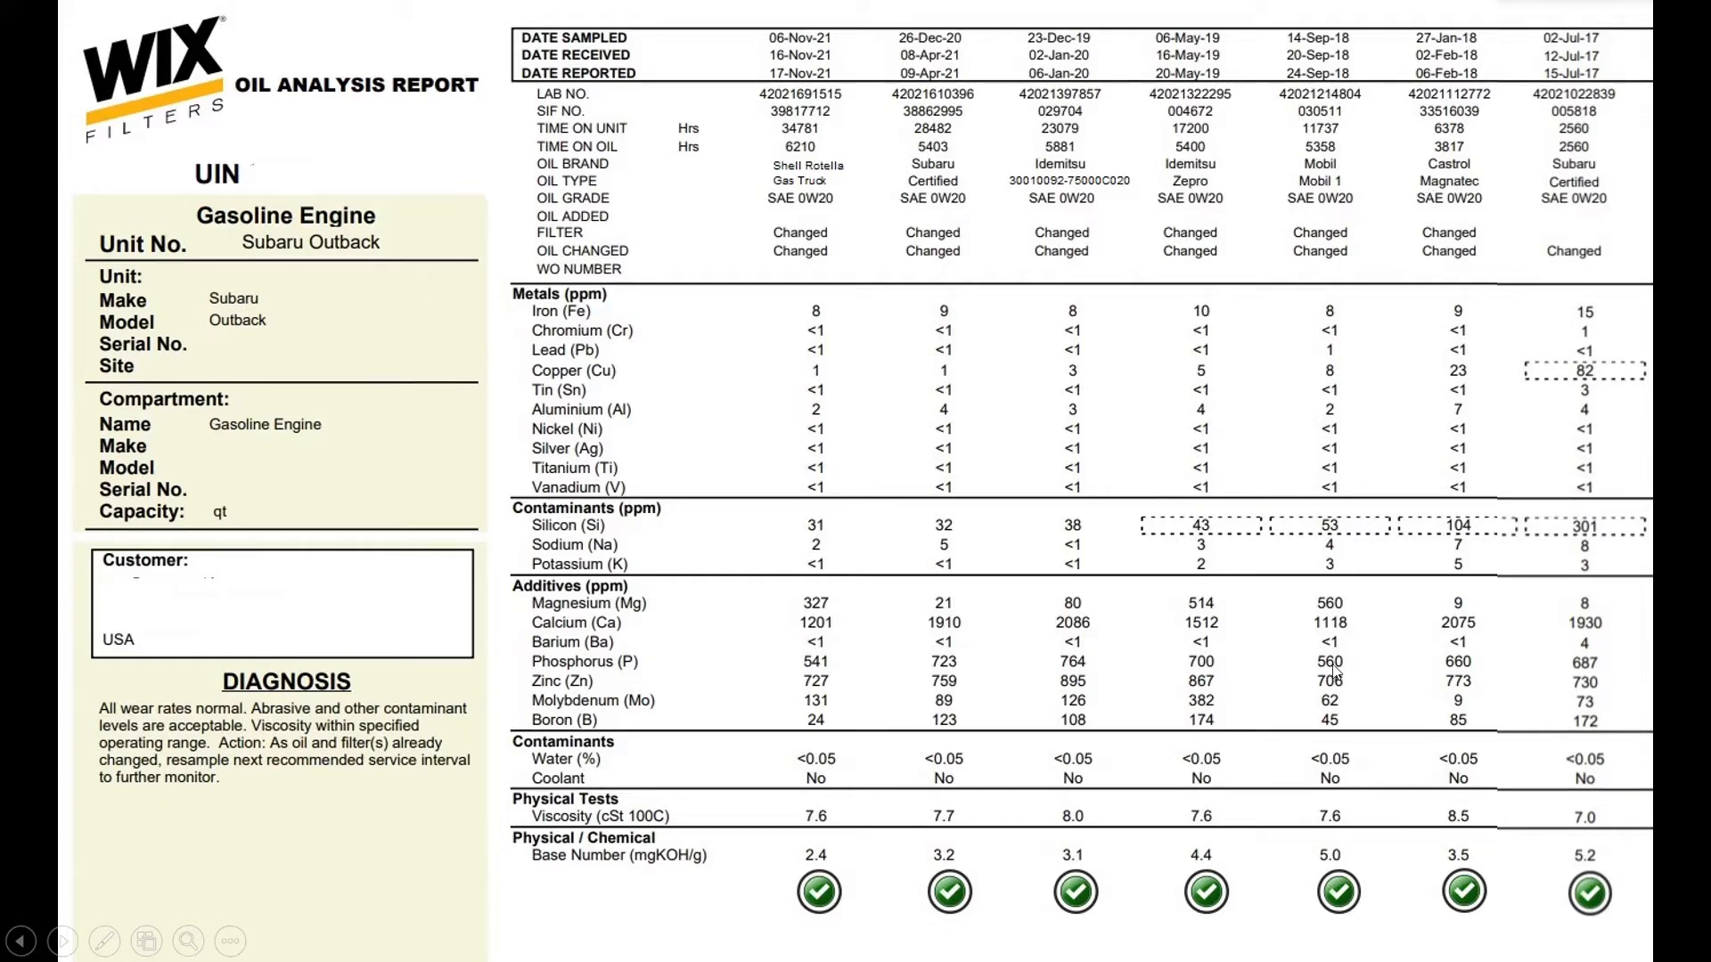
pyautogui.moveTo(655, 116)
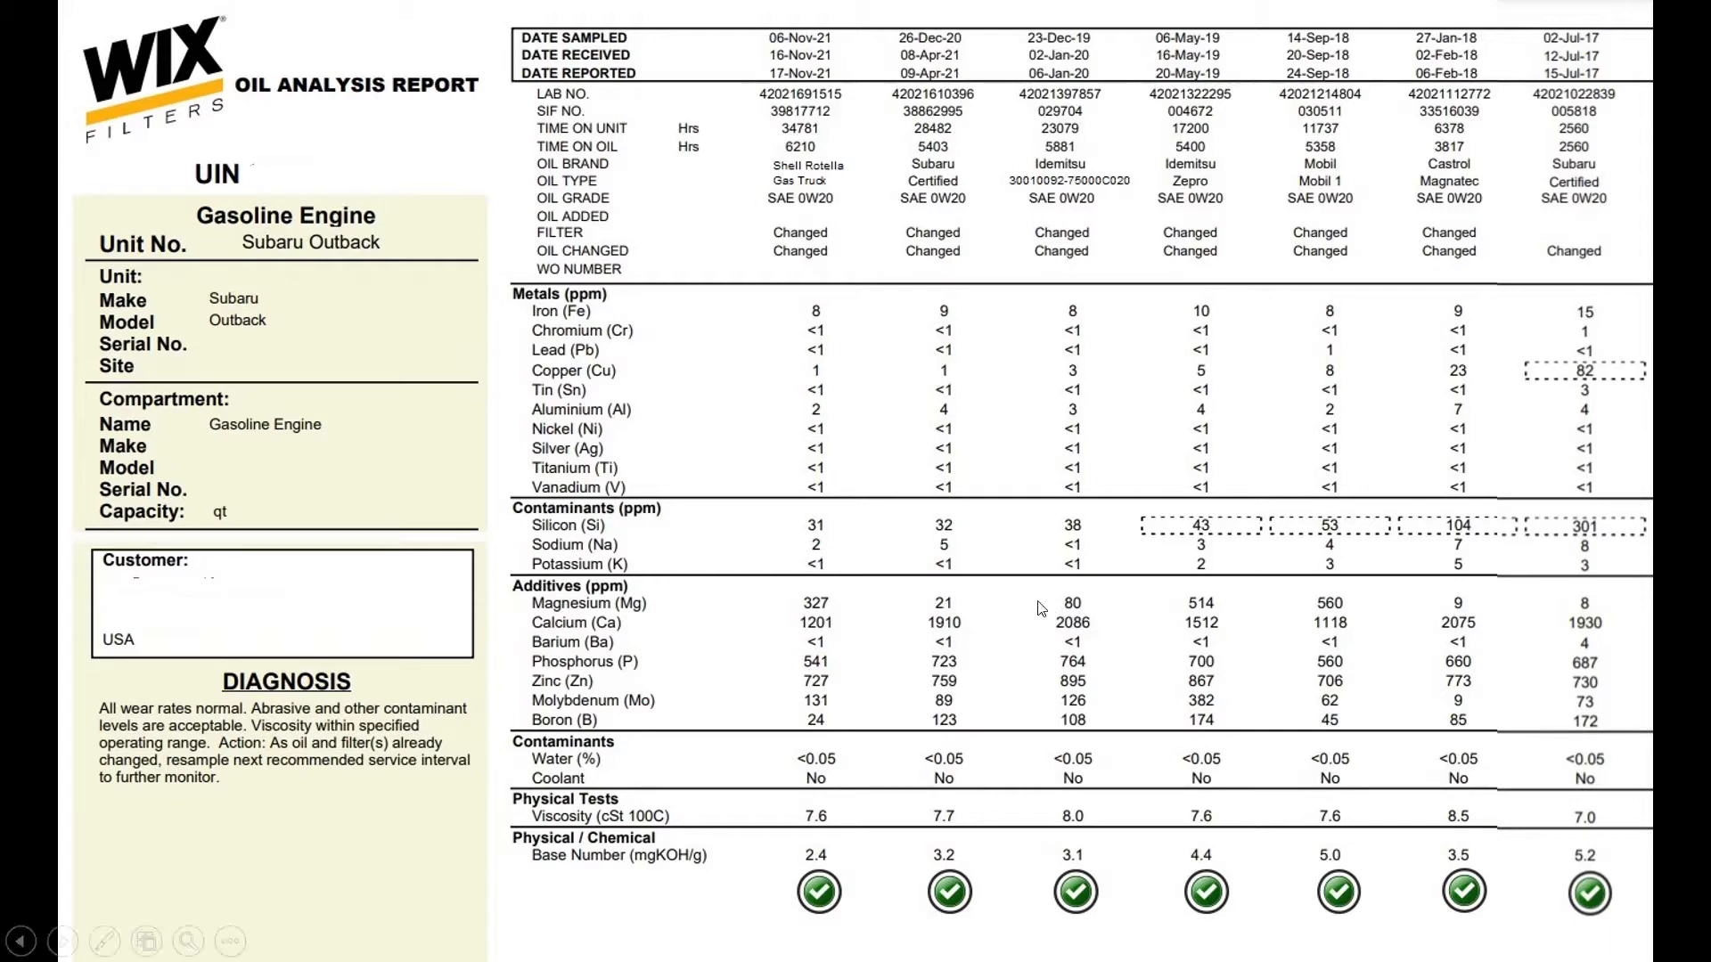
pyautogui.moveTo(1560, 599)
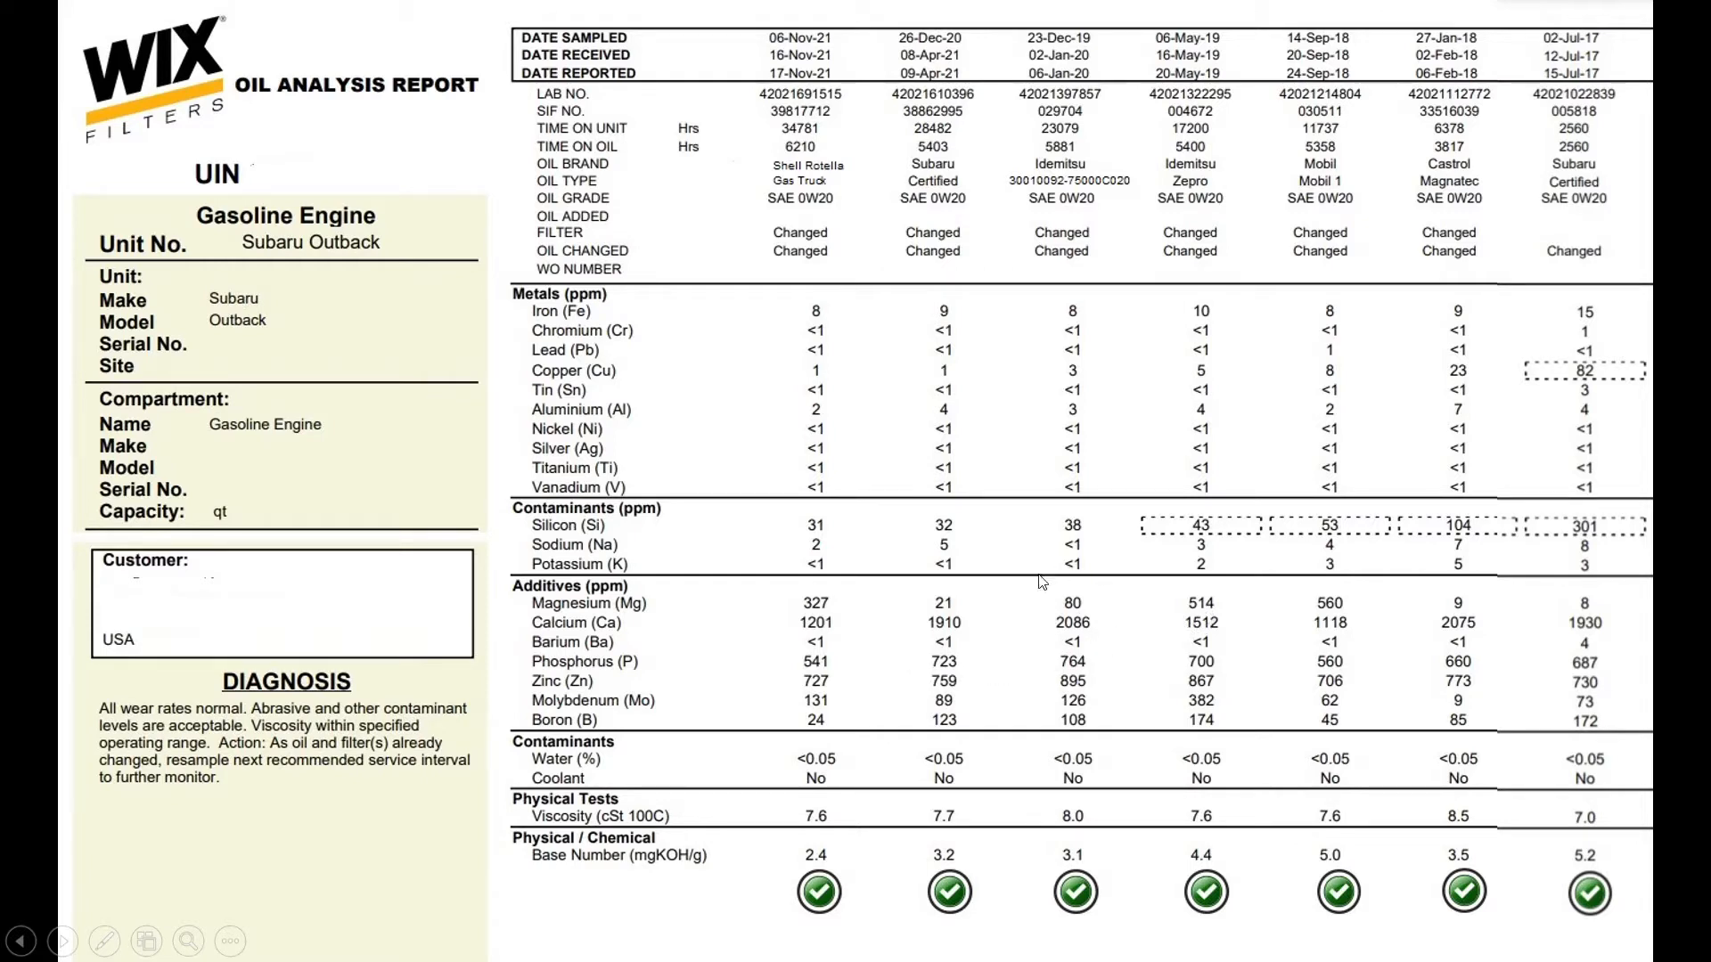
pyautogui.moveTo(1110, 707)
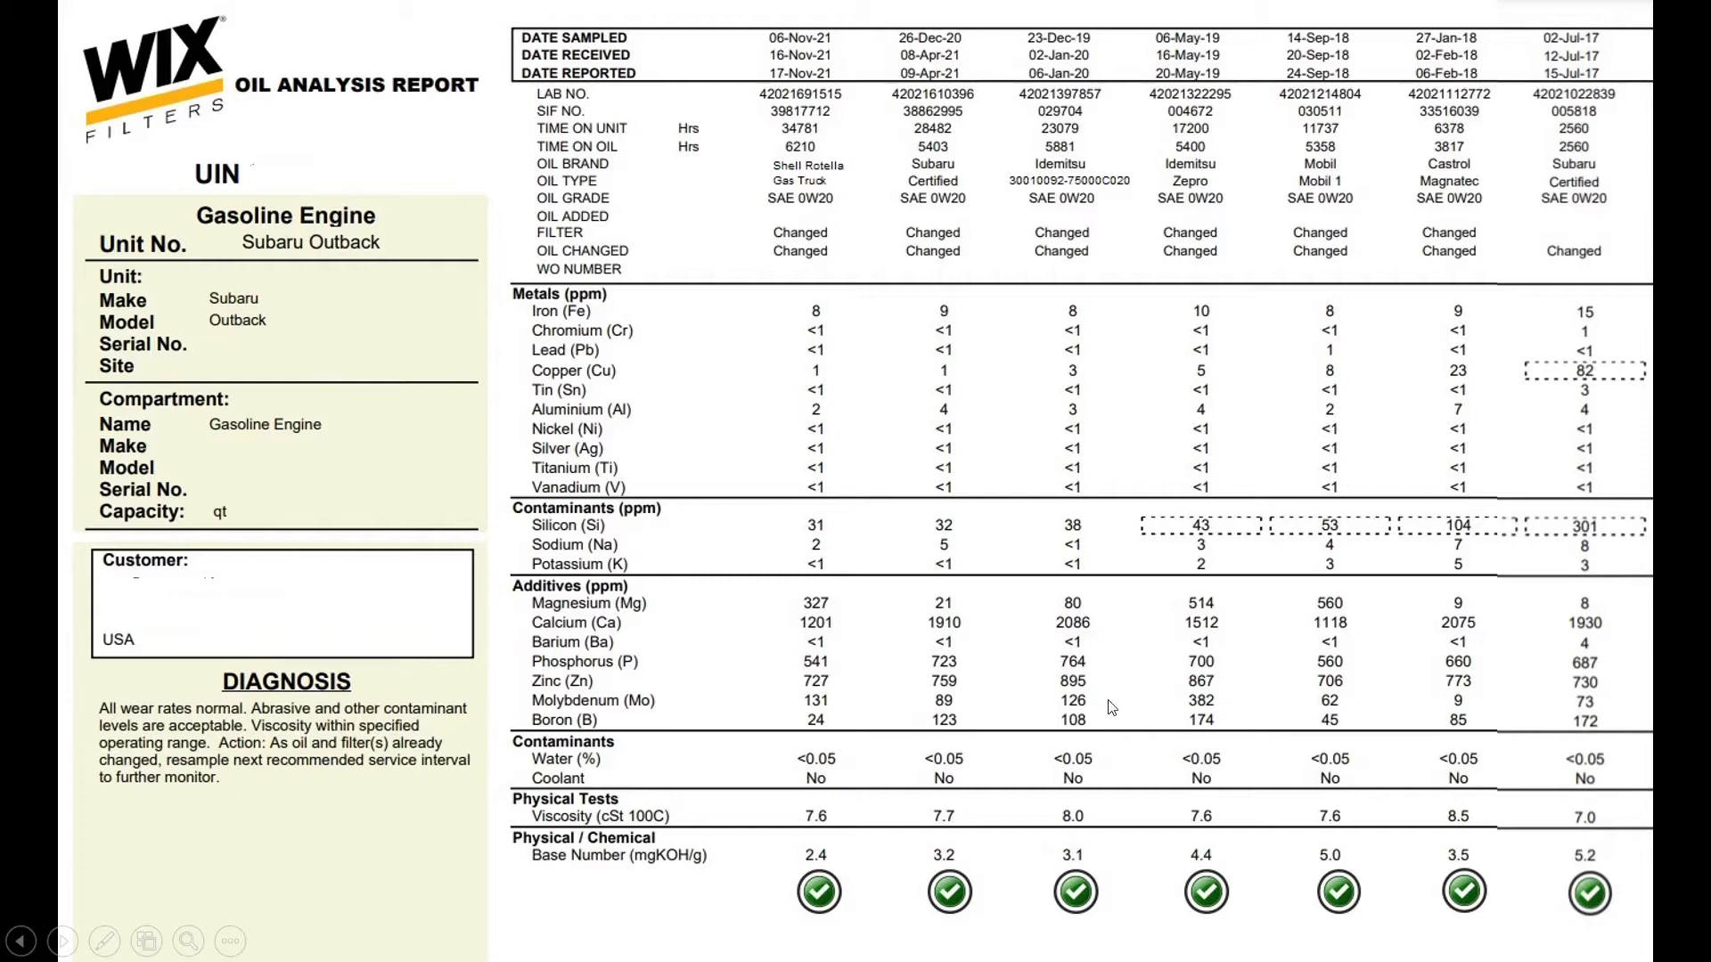
pyautogui.moveTo(1164, 641)
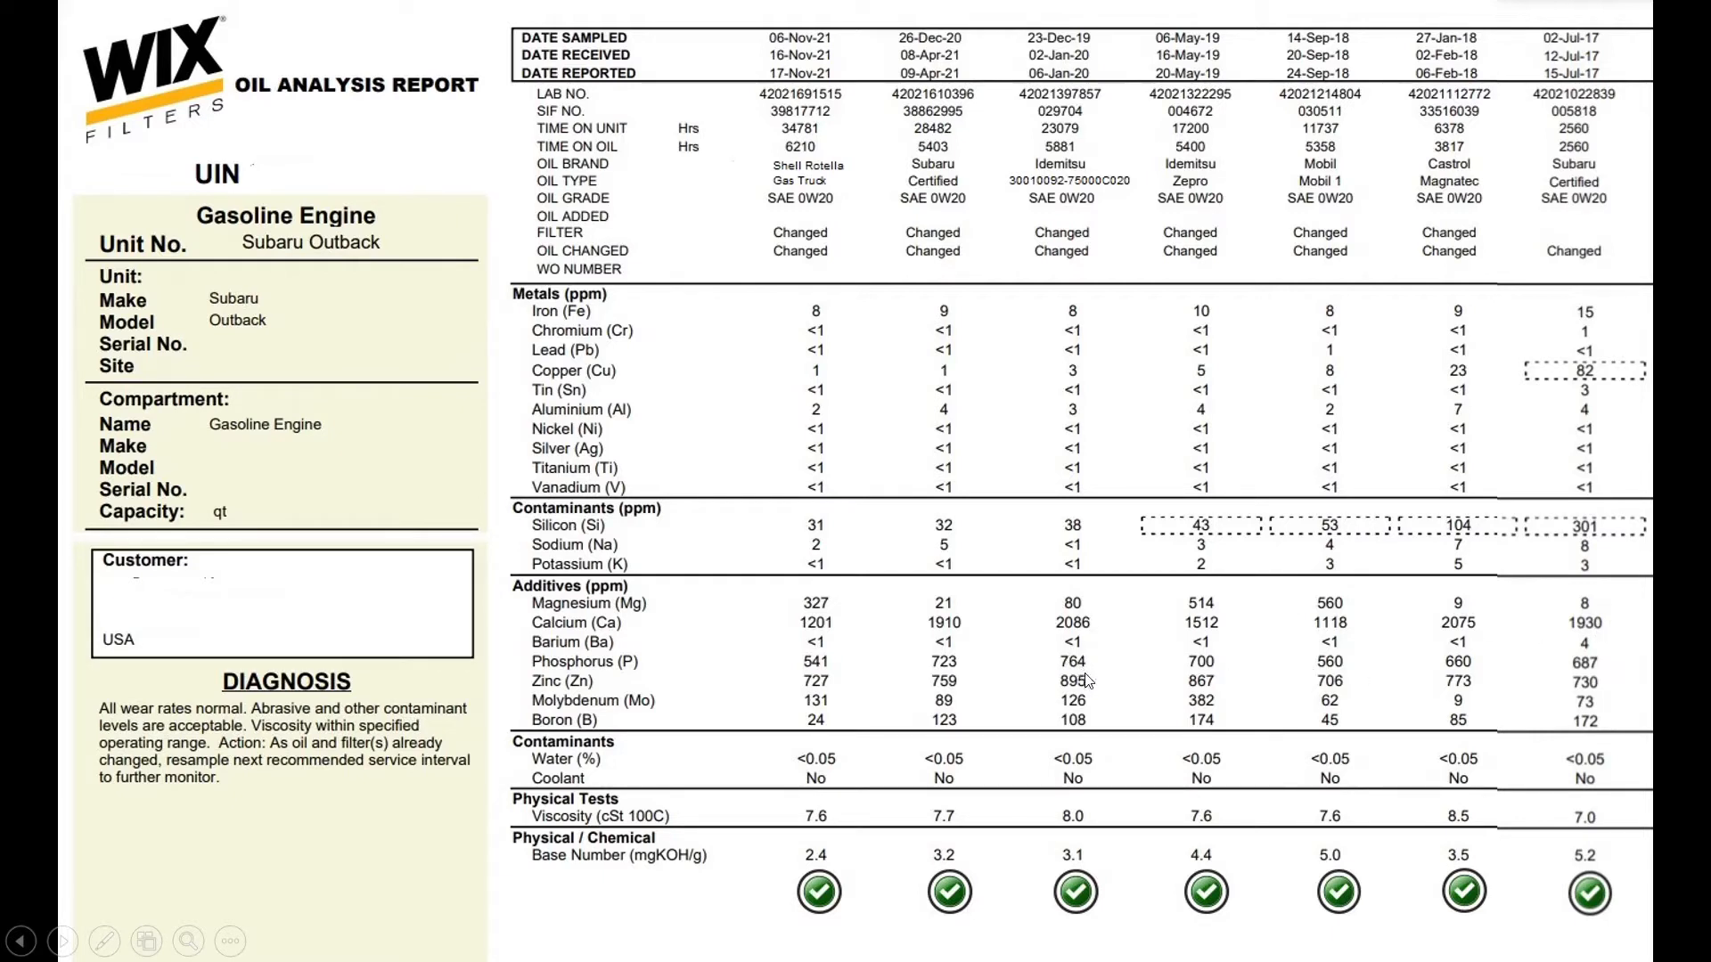
pyautogui.moveTo(1221, 637)
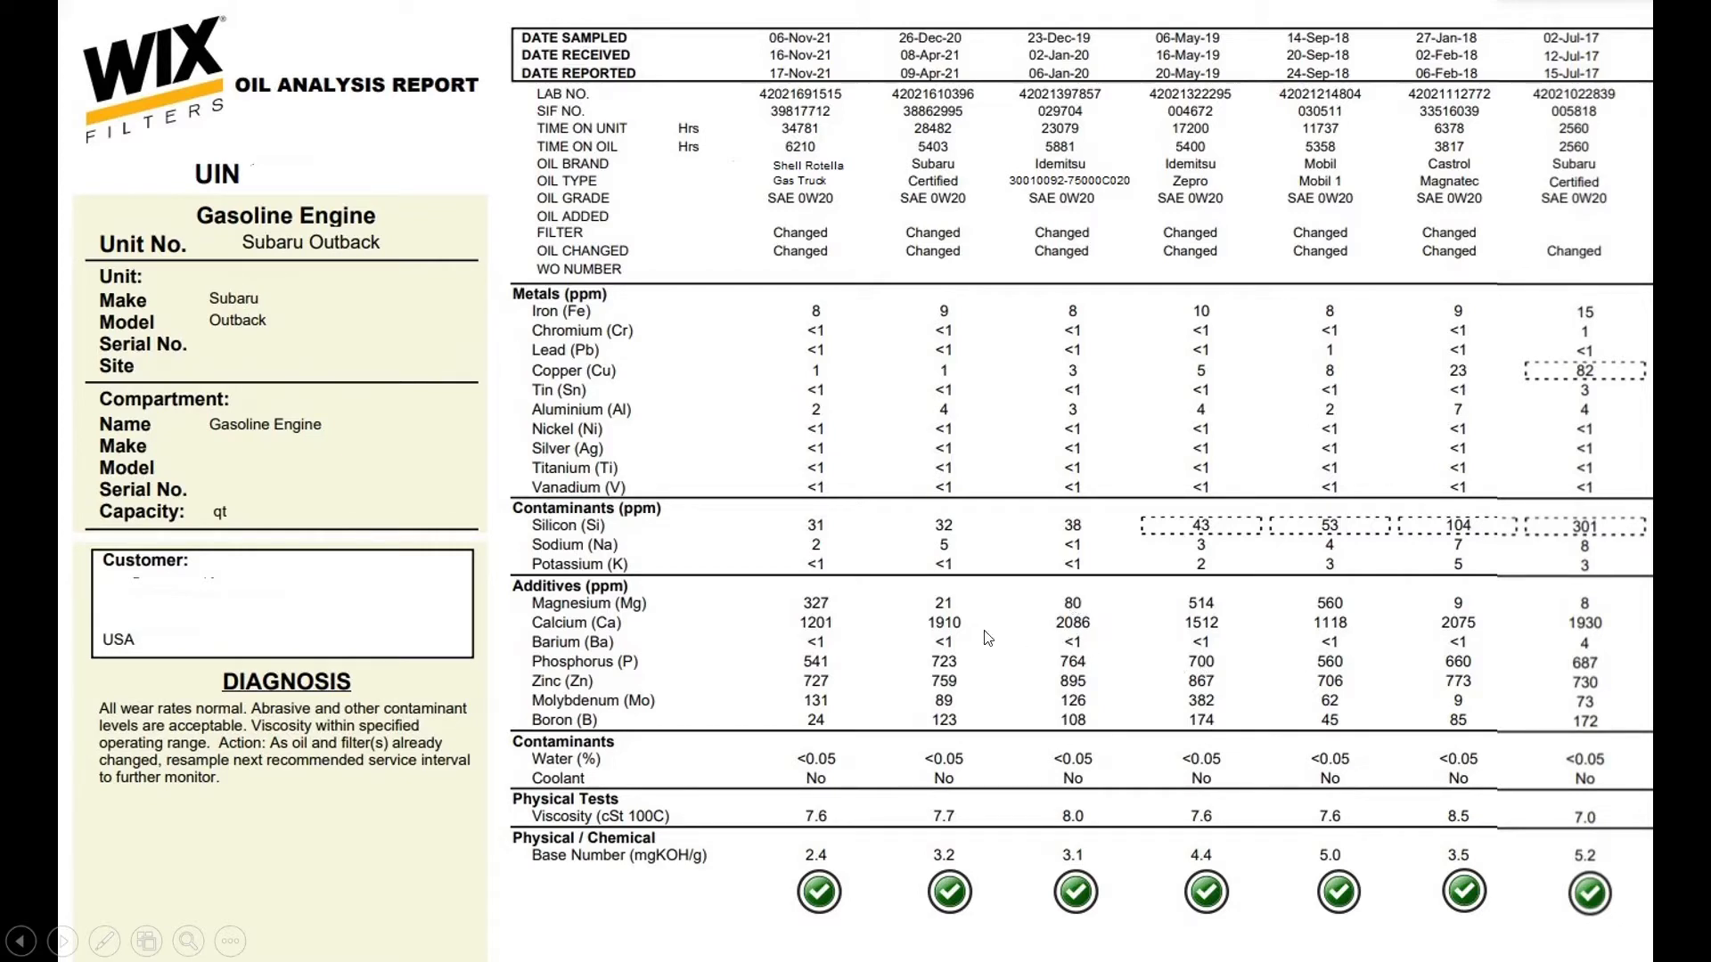
pyautogui.moveTo(1069, 687)
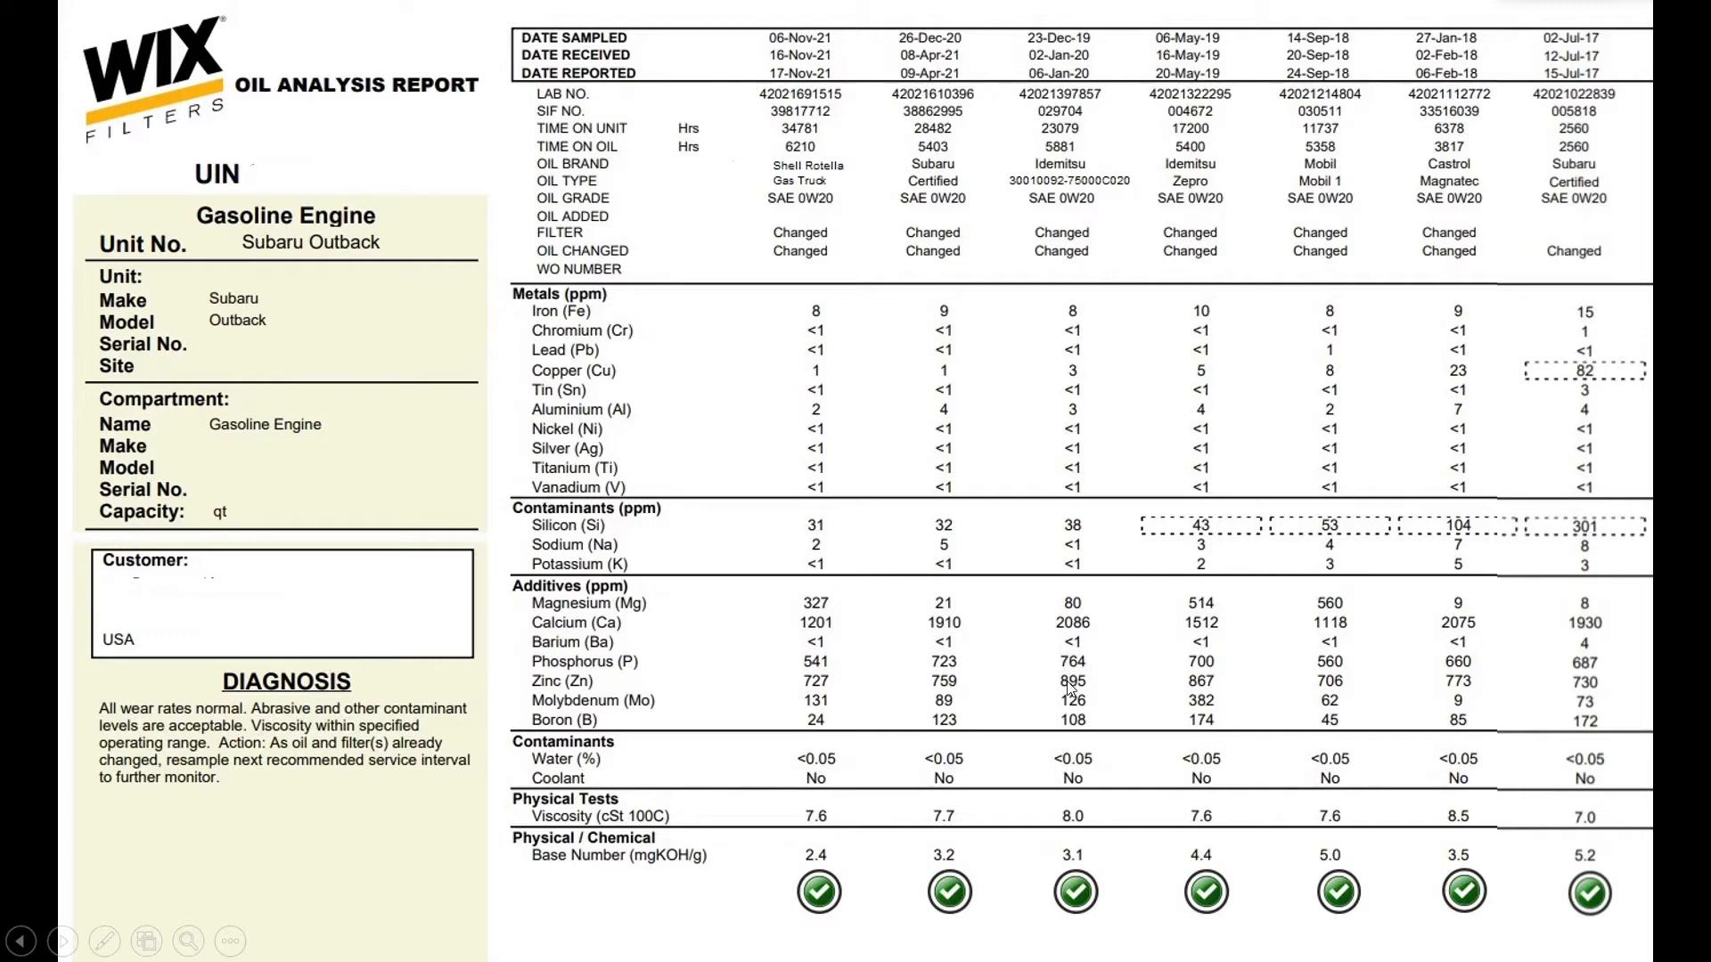
pyautogui.moveTo(1073, 734)
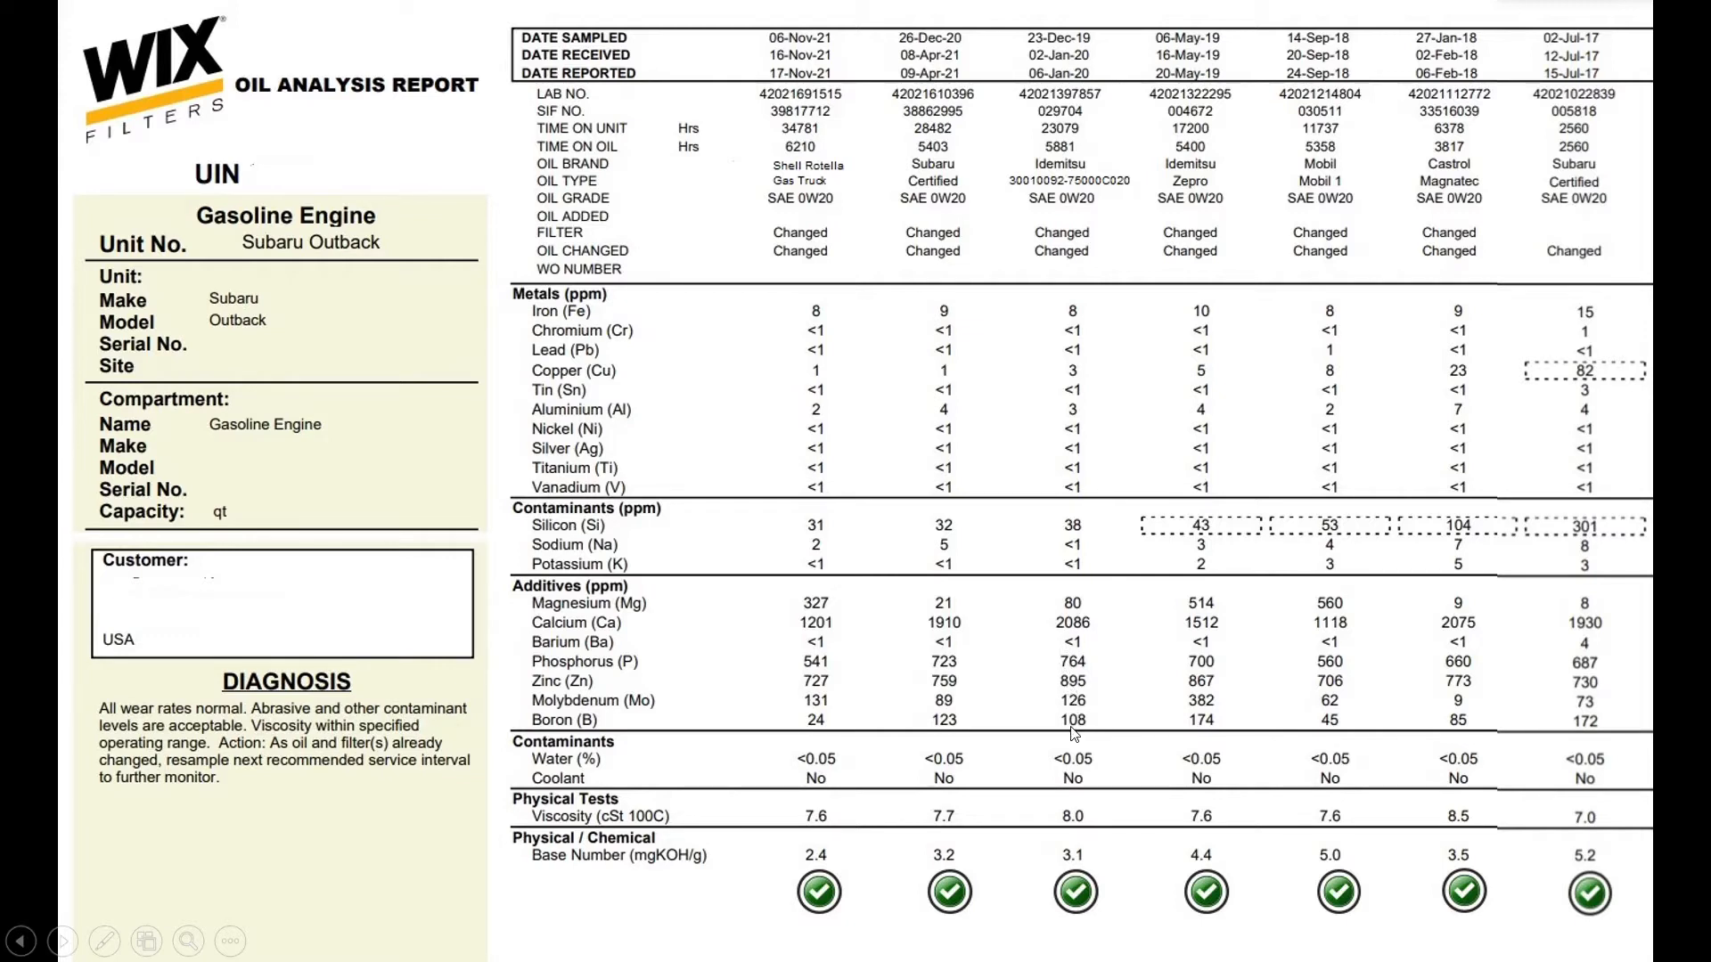
pyautogui.moveTo(1196, 720)
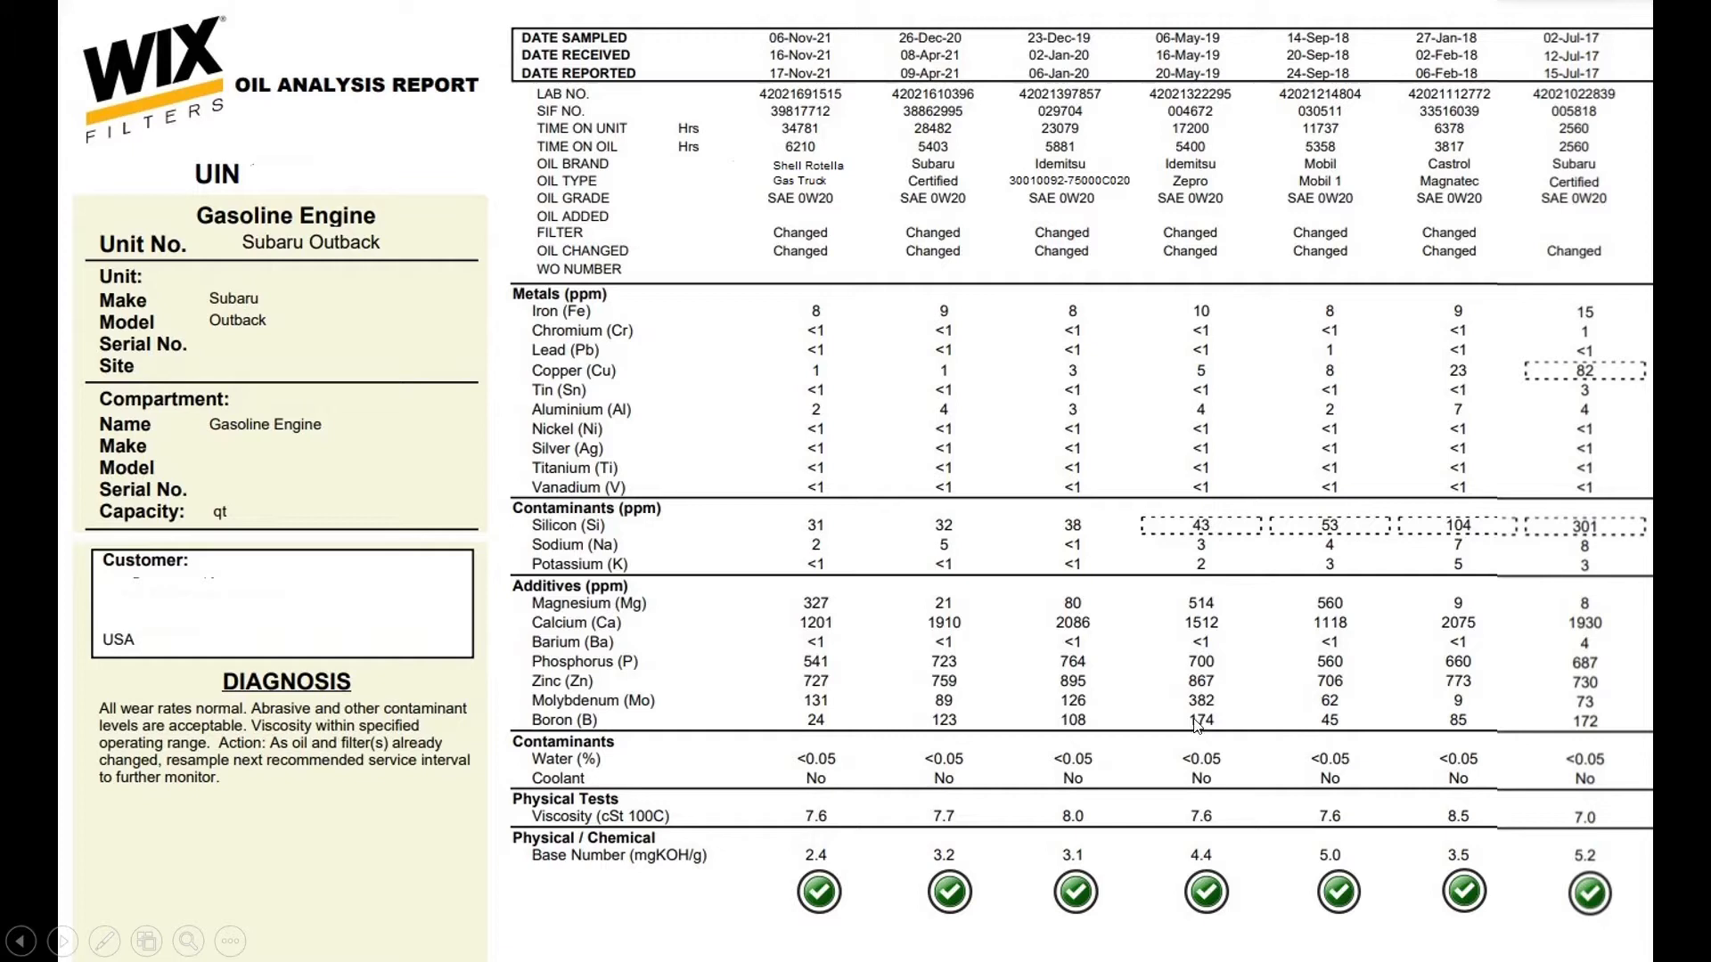
pyautogui.moveTo(1187, 753)
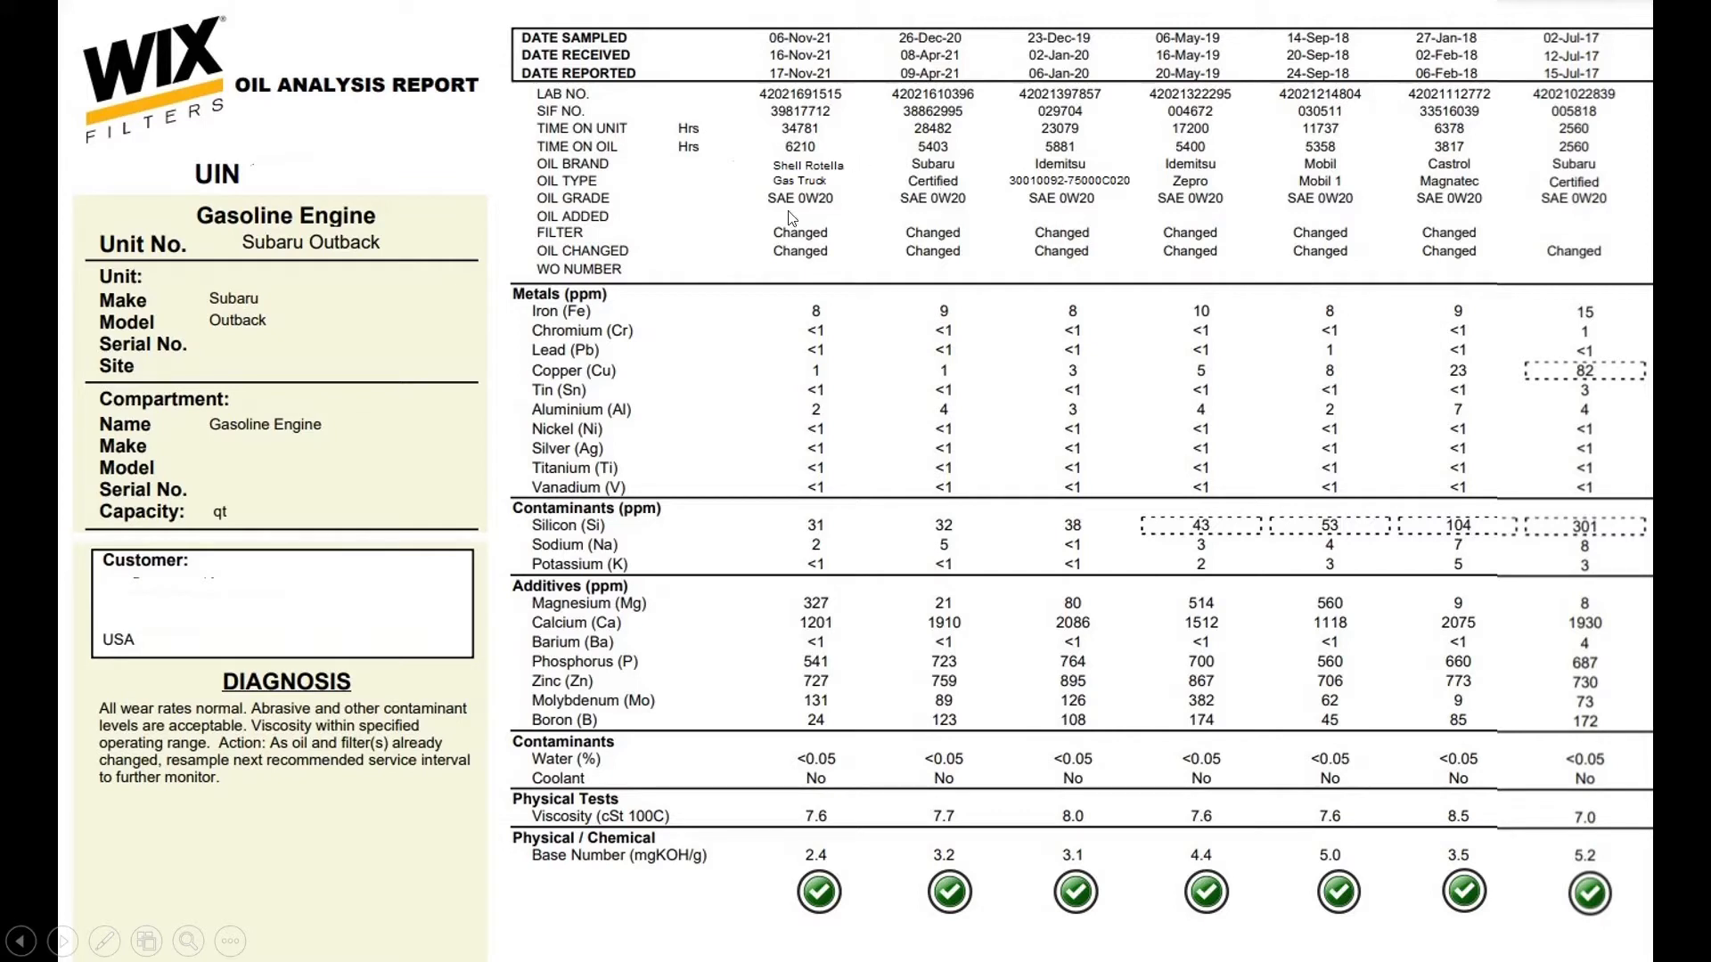
pyautogui.moveTo(866, 465)
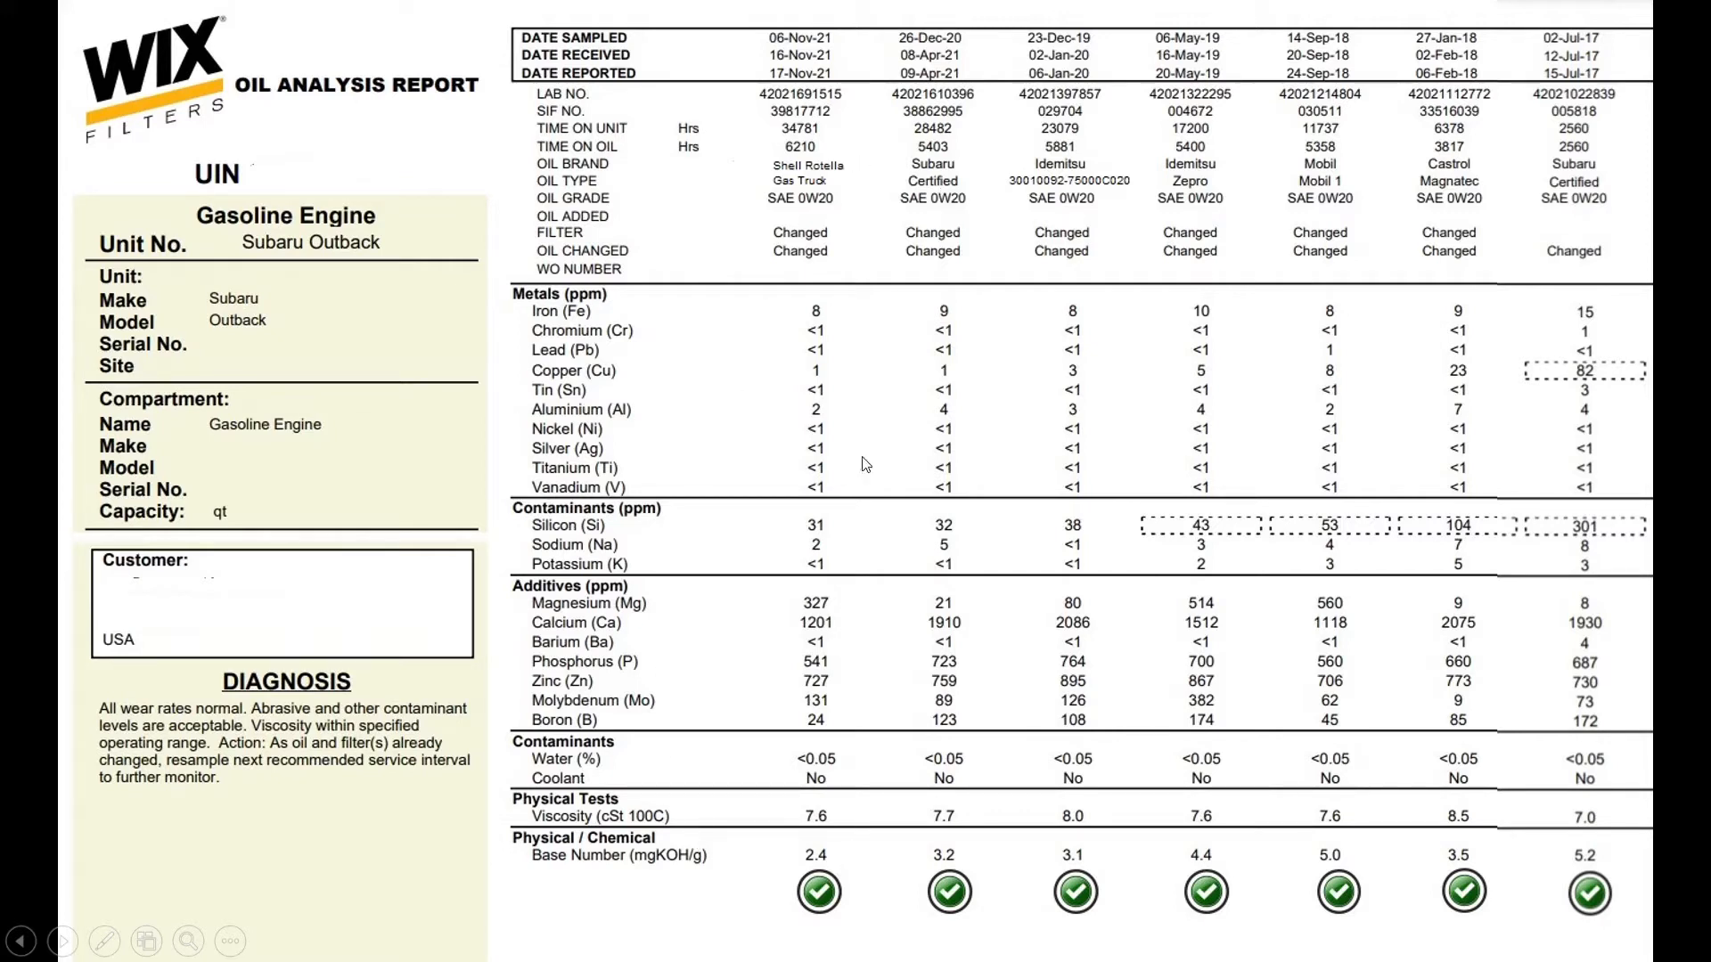
pyautogui.moveTo(827, 210)
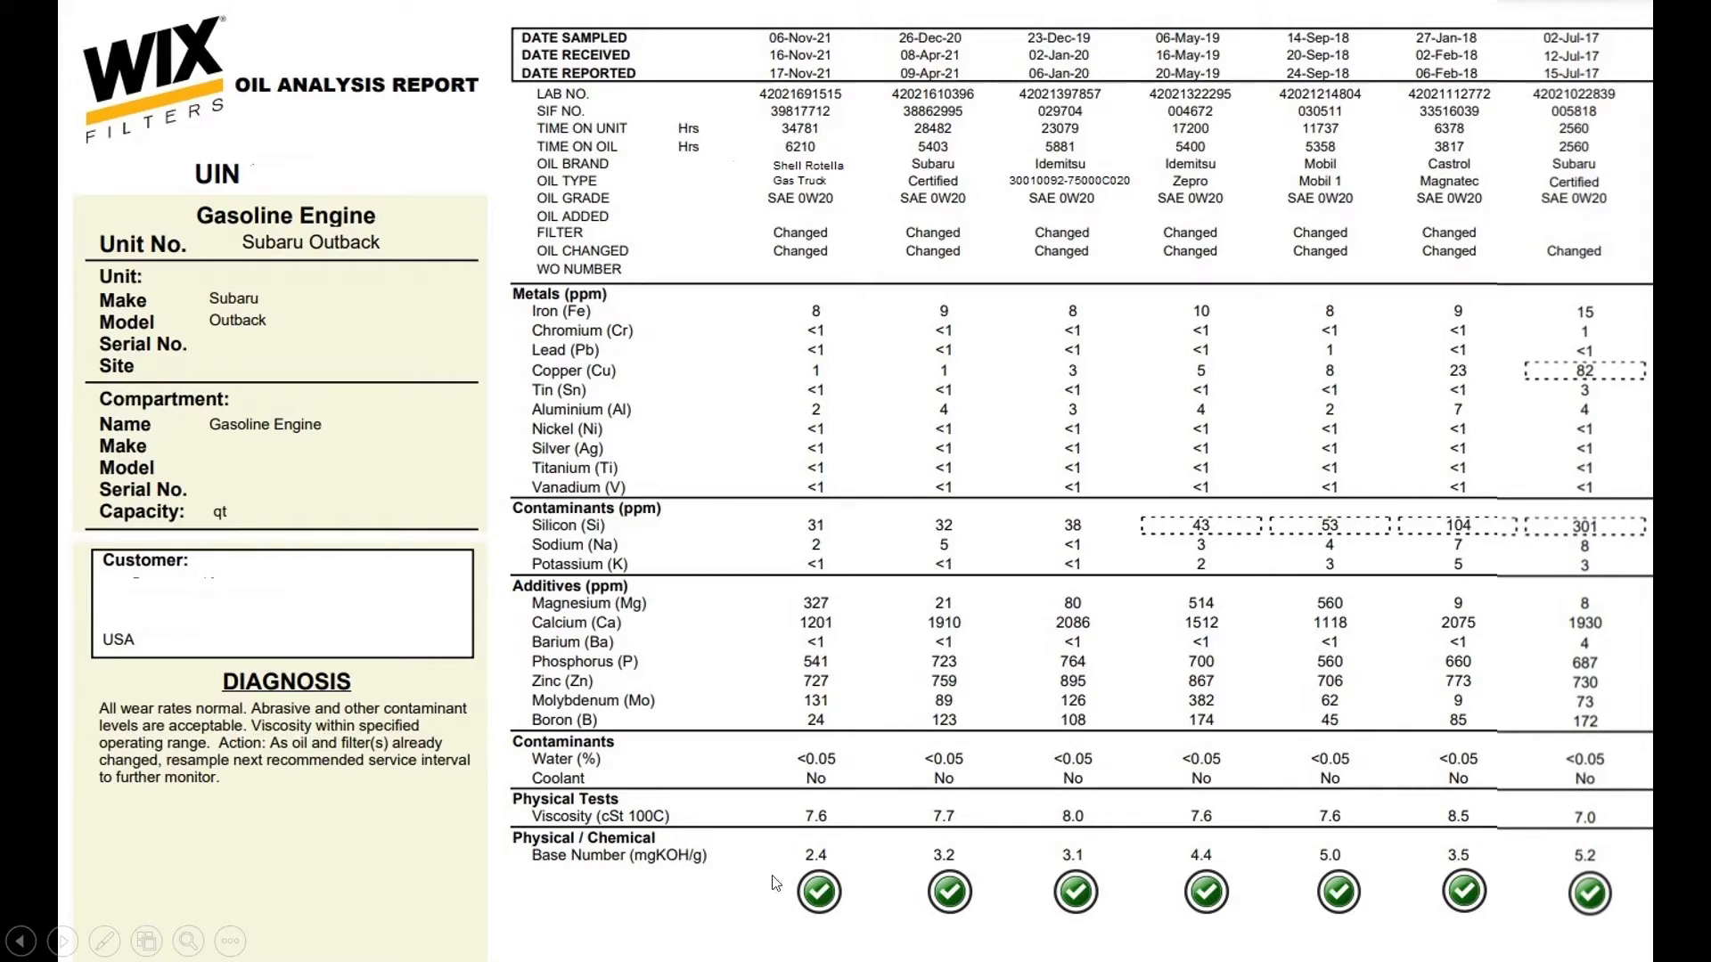
pyautogui.moveTo(1634, 369)
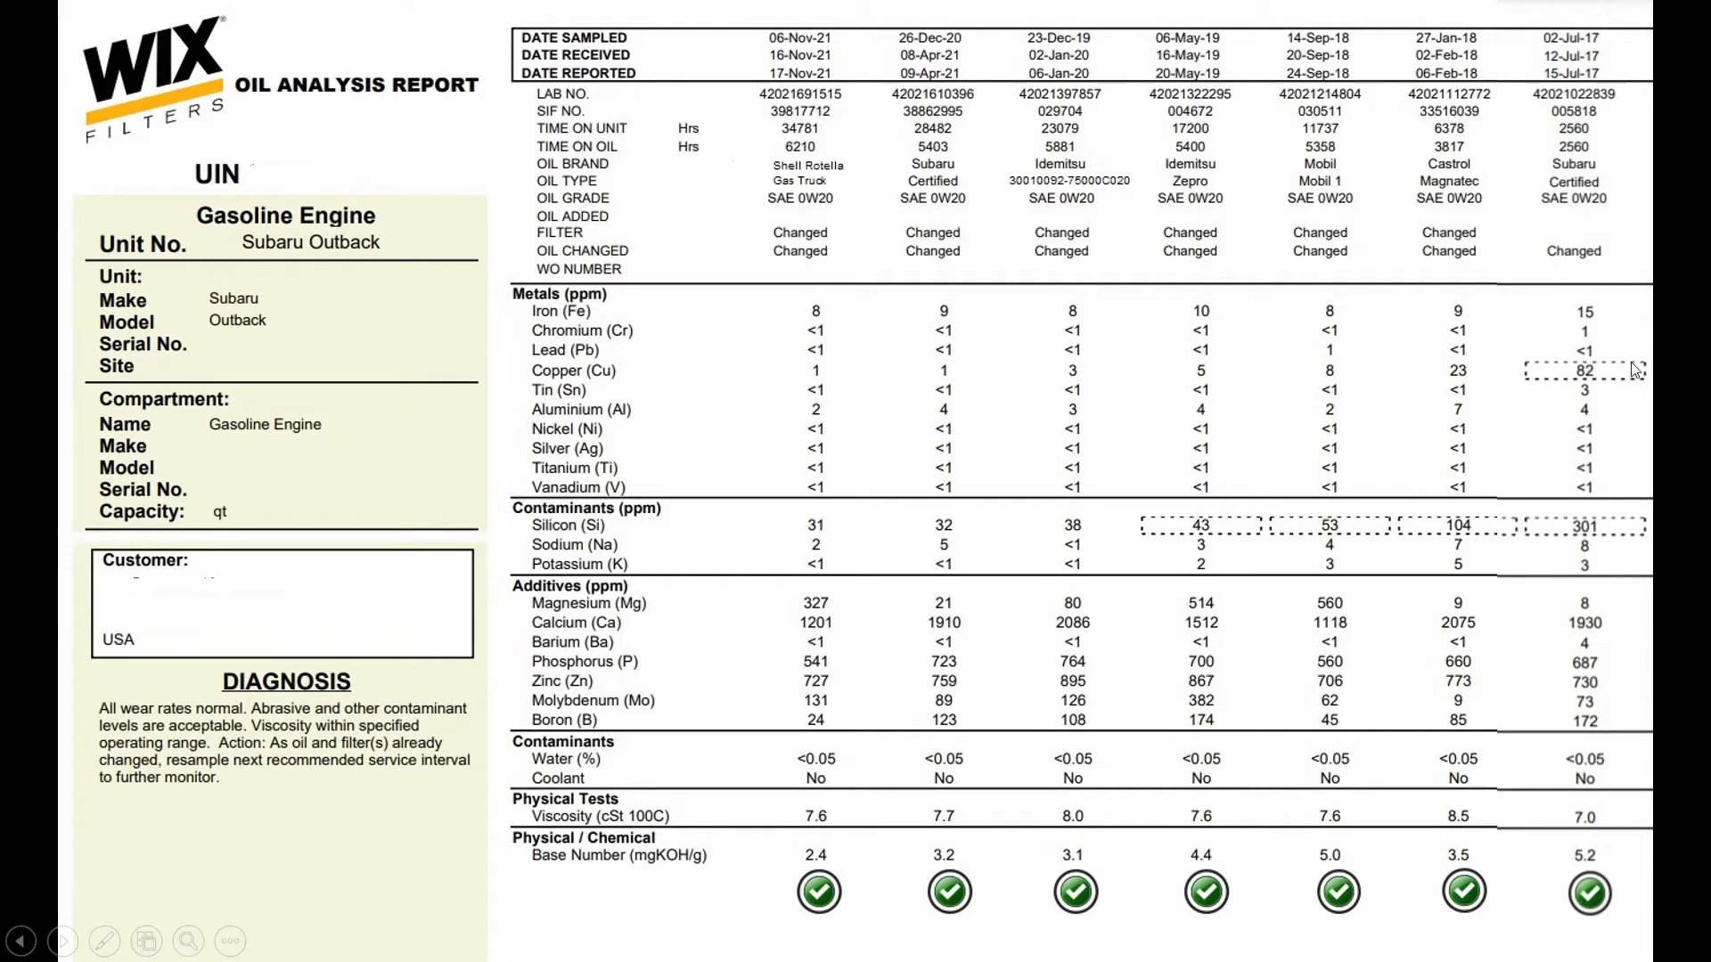
pyautogui.moveTo(1188, 535)
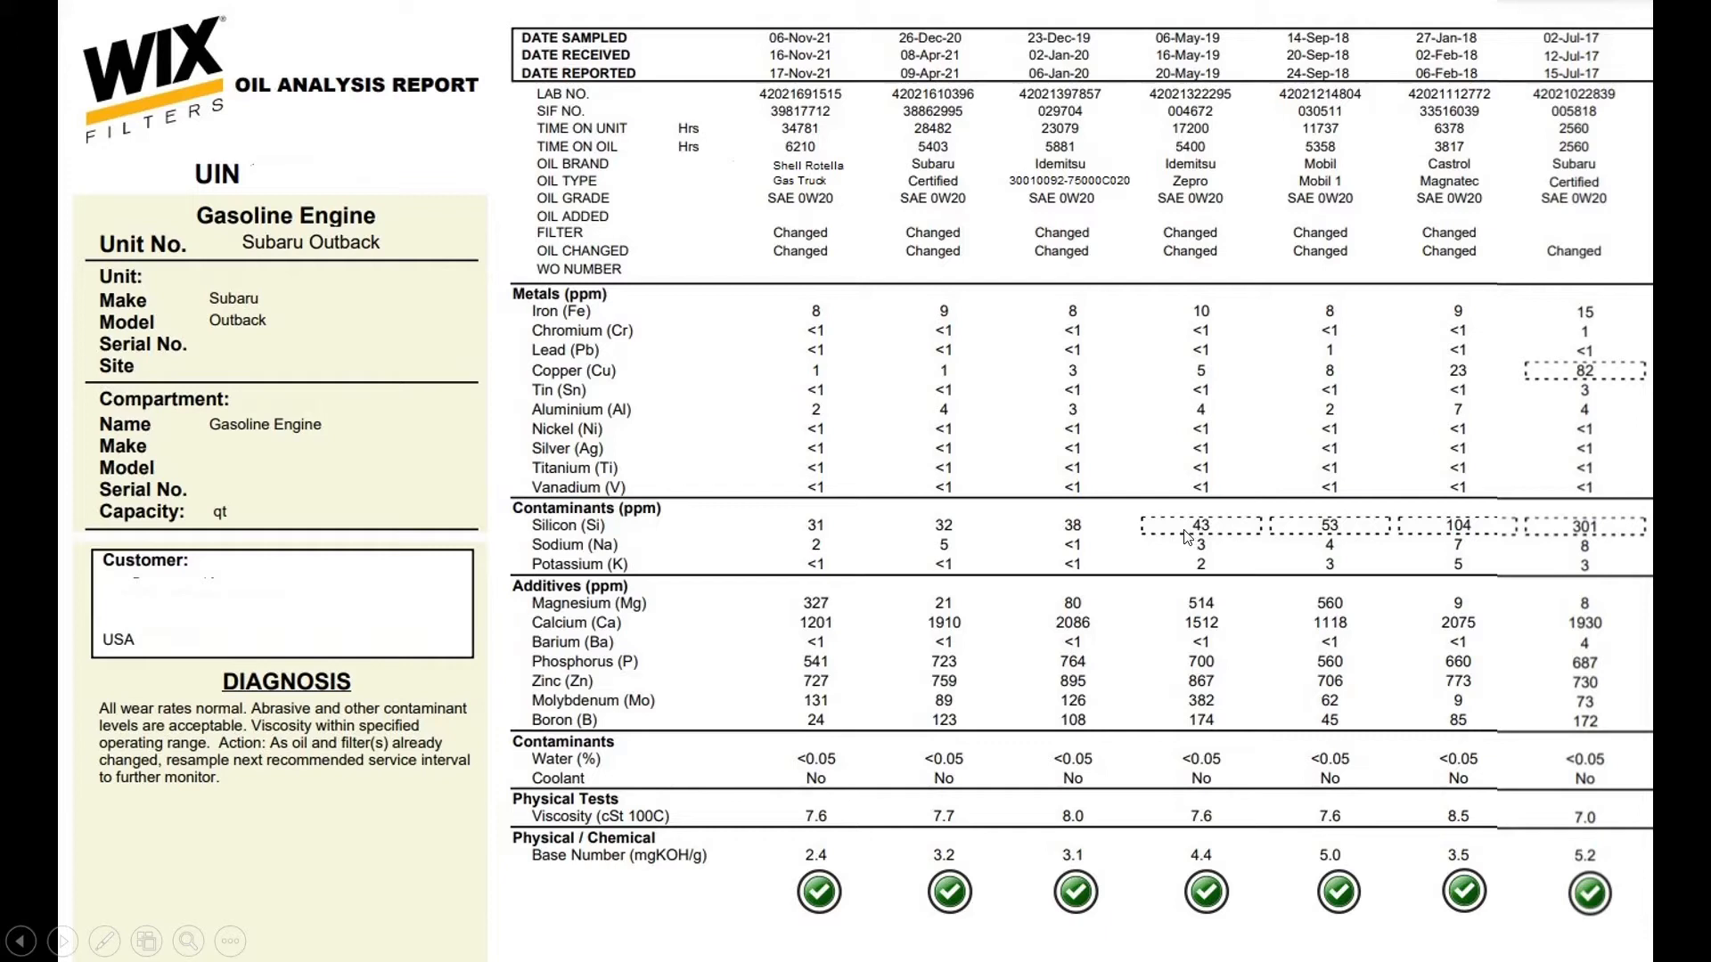
pyautogui.moveTo(1130, 541)
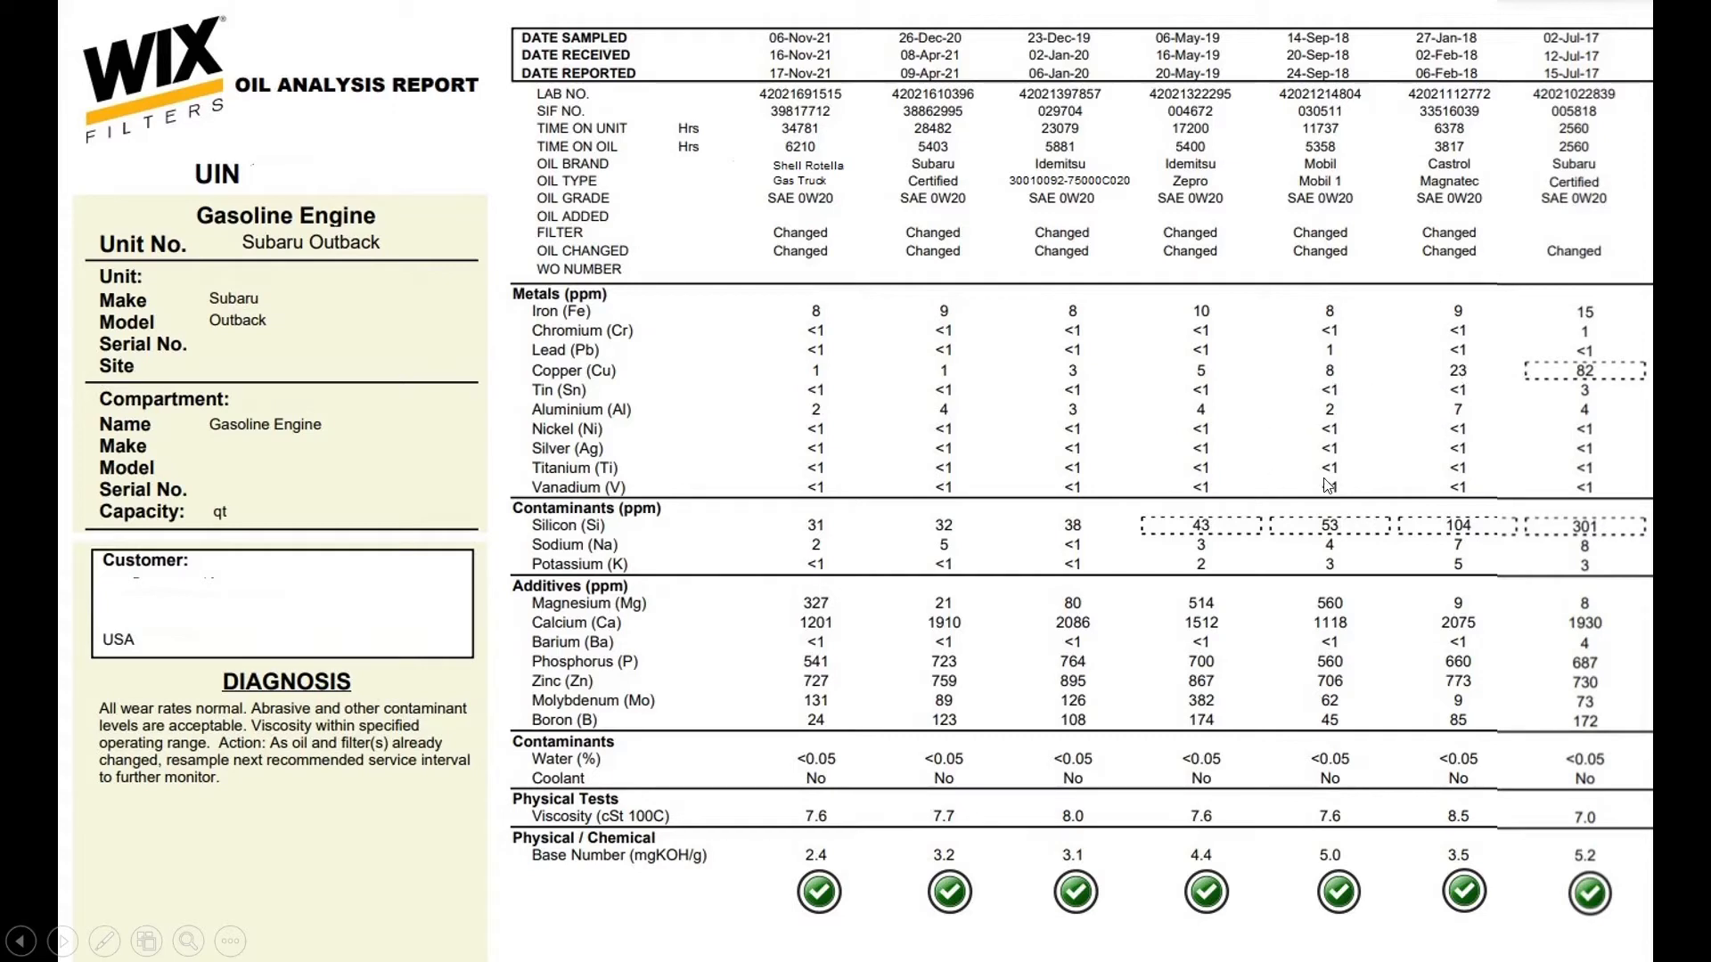
pyautogui.moveTo(1347, 346)
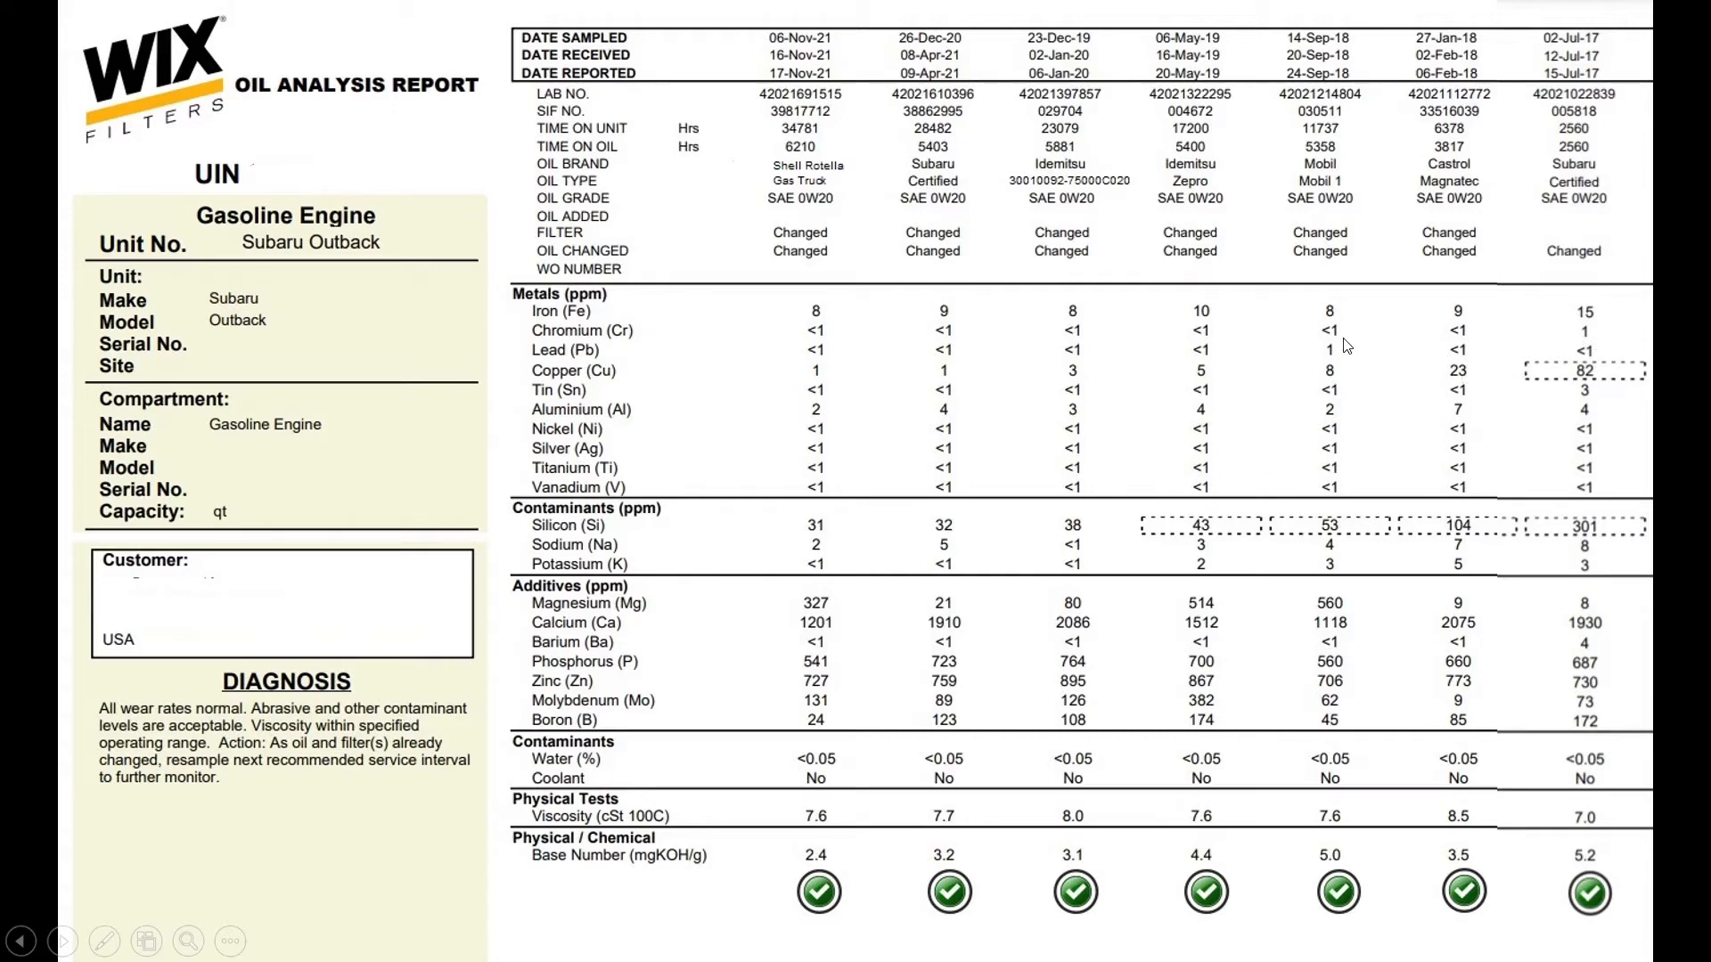
pyautogui.moveTo(1034, 463)
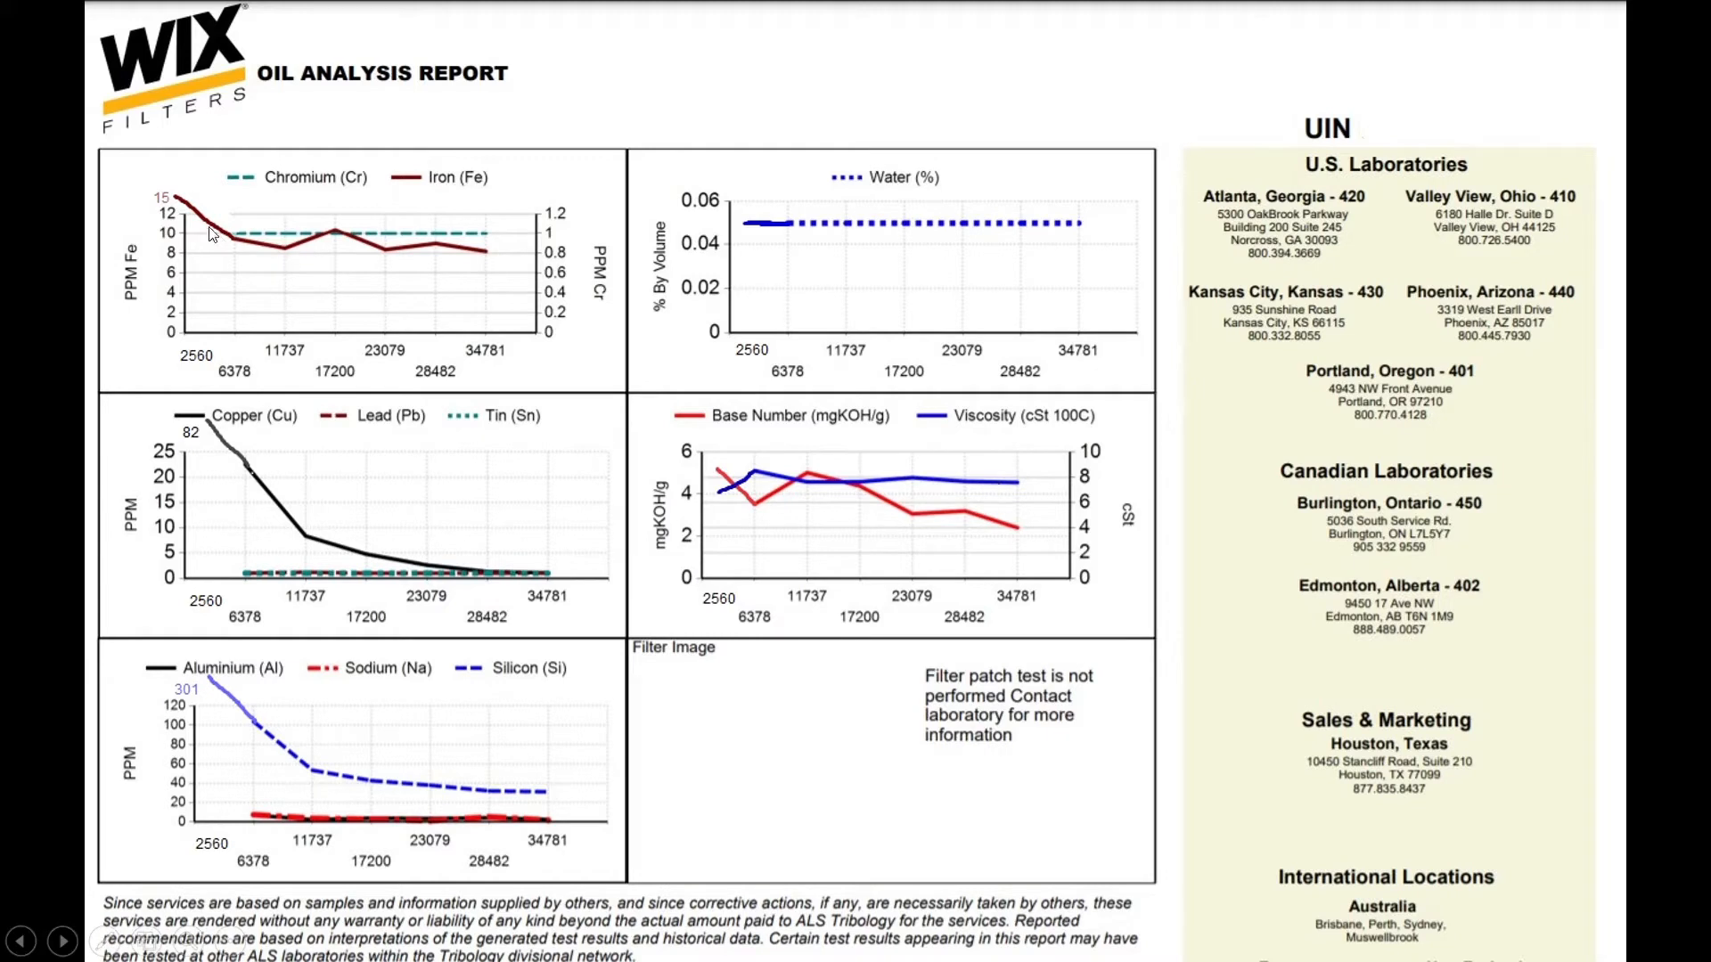
pyautogui.moveTo(218, 311)
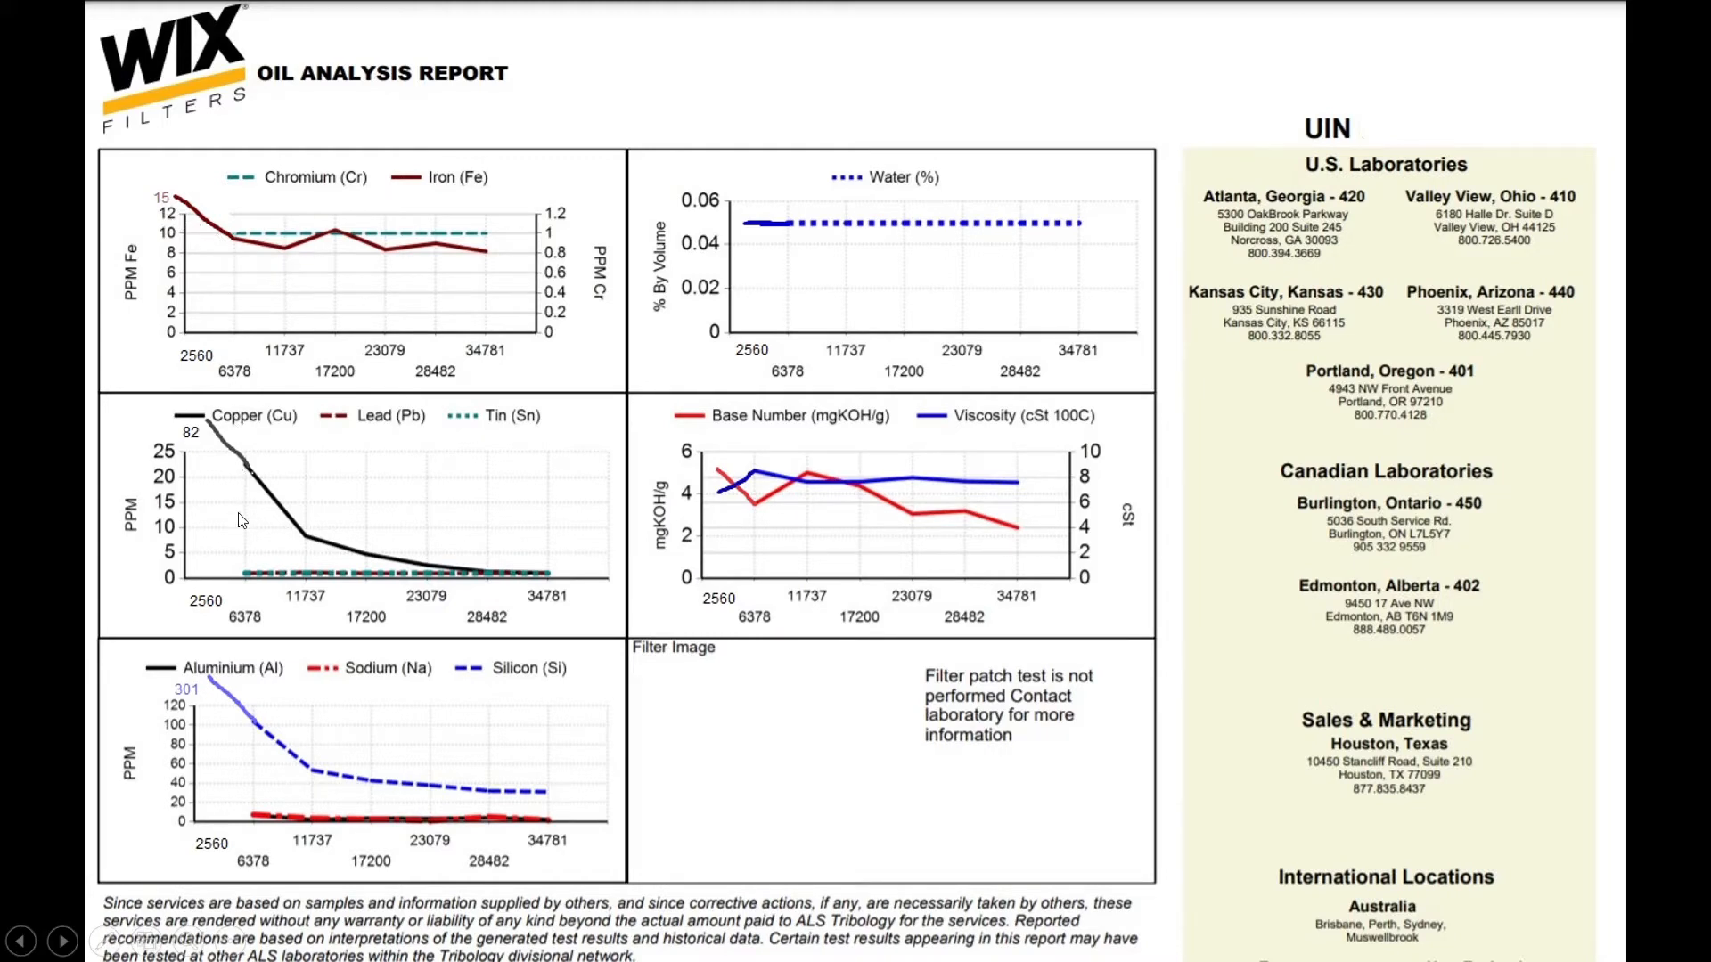
pyautogui.moveTo(305, 784)
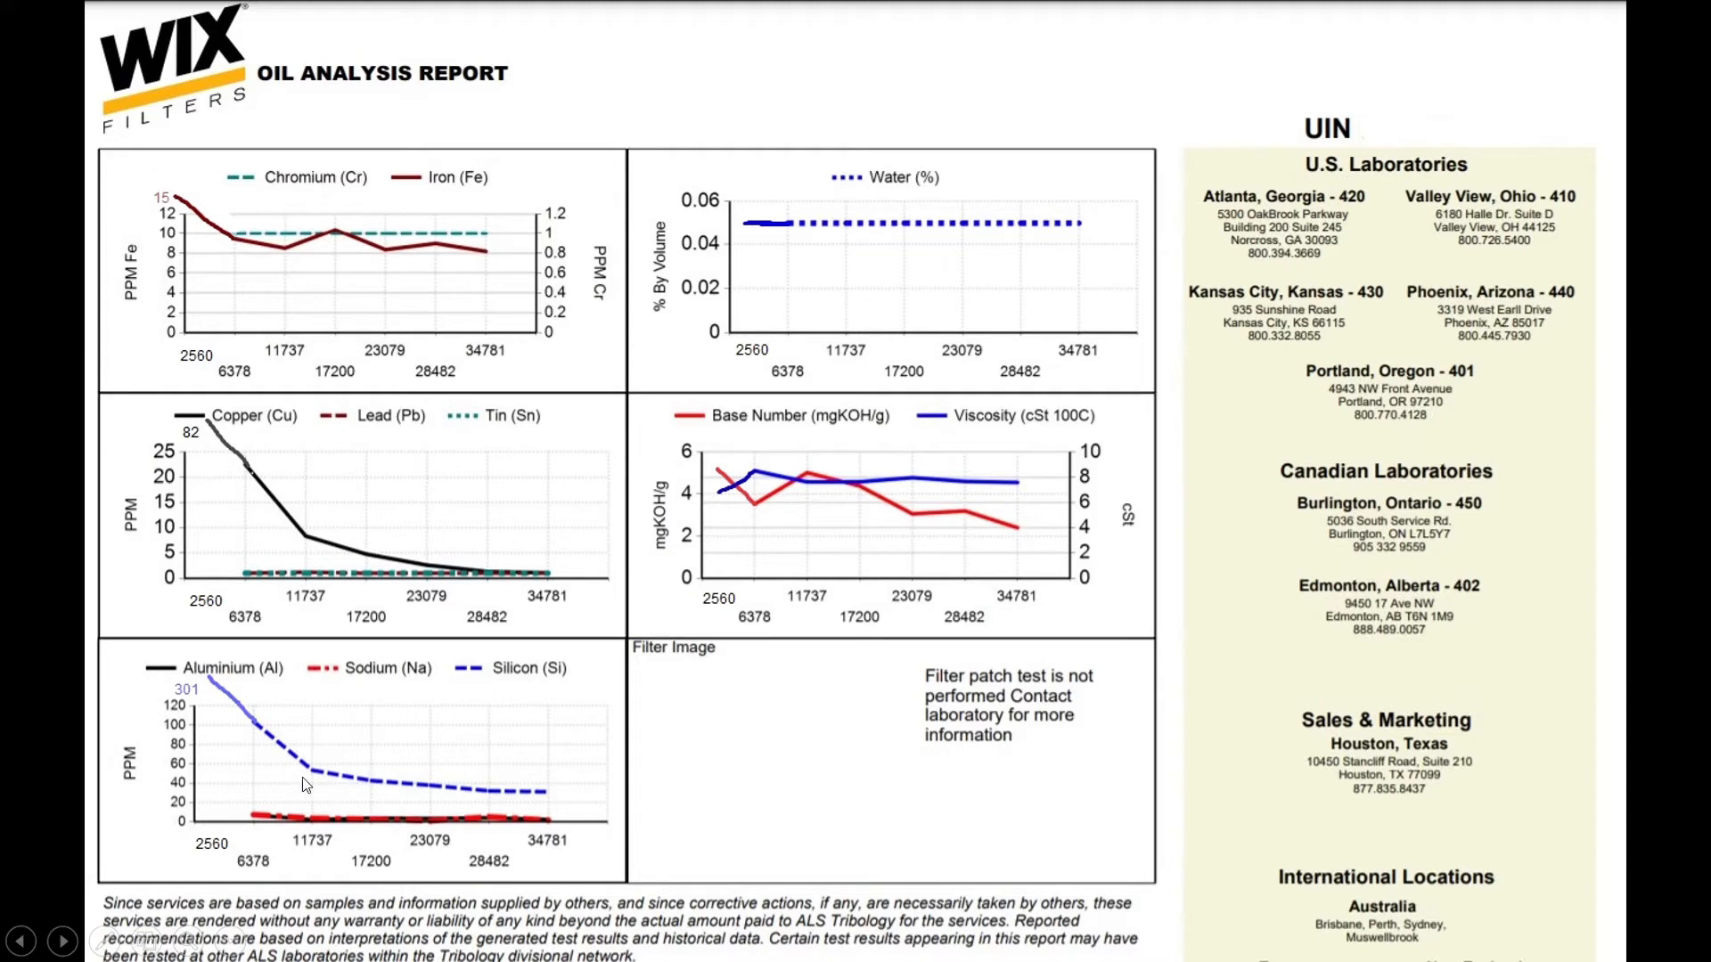
pyautogui.moveTo(222, 713)
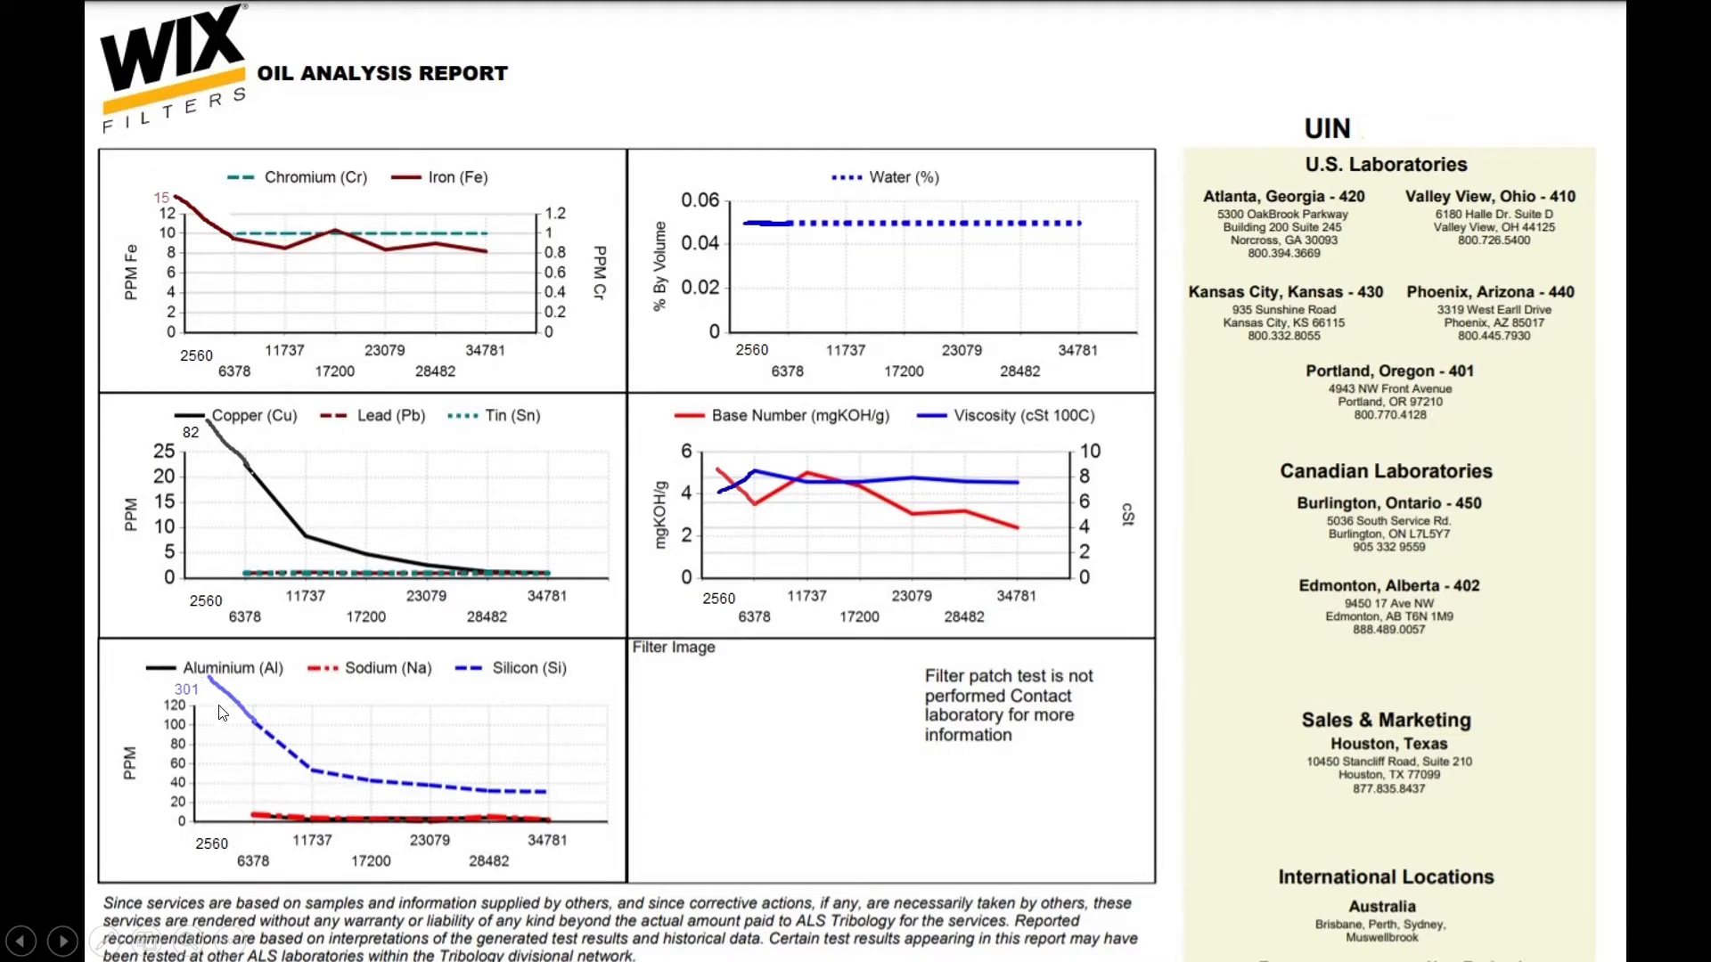
pyautogui.moveTo(423, 802)
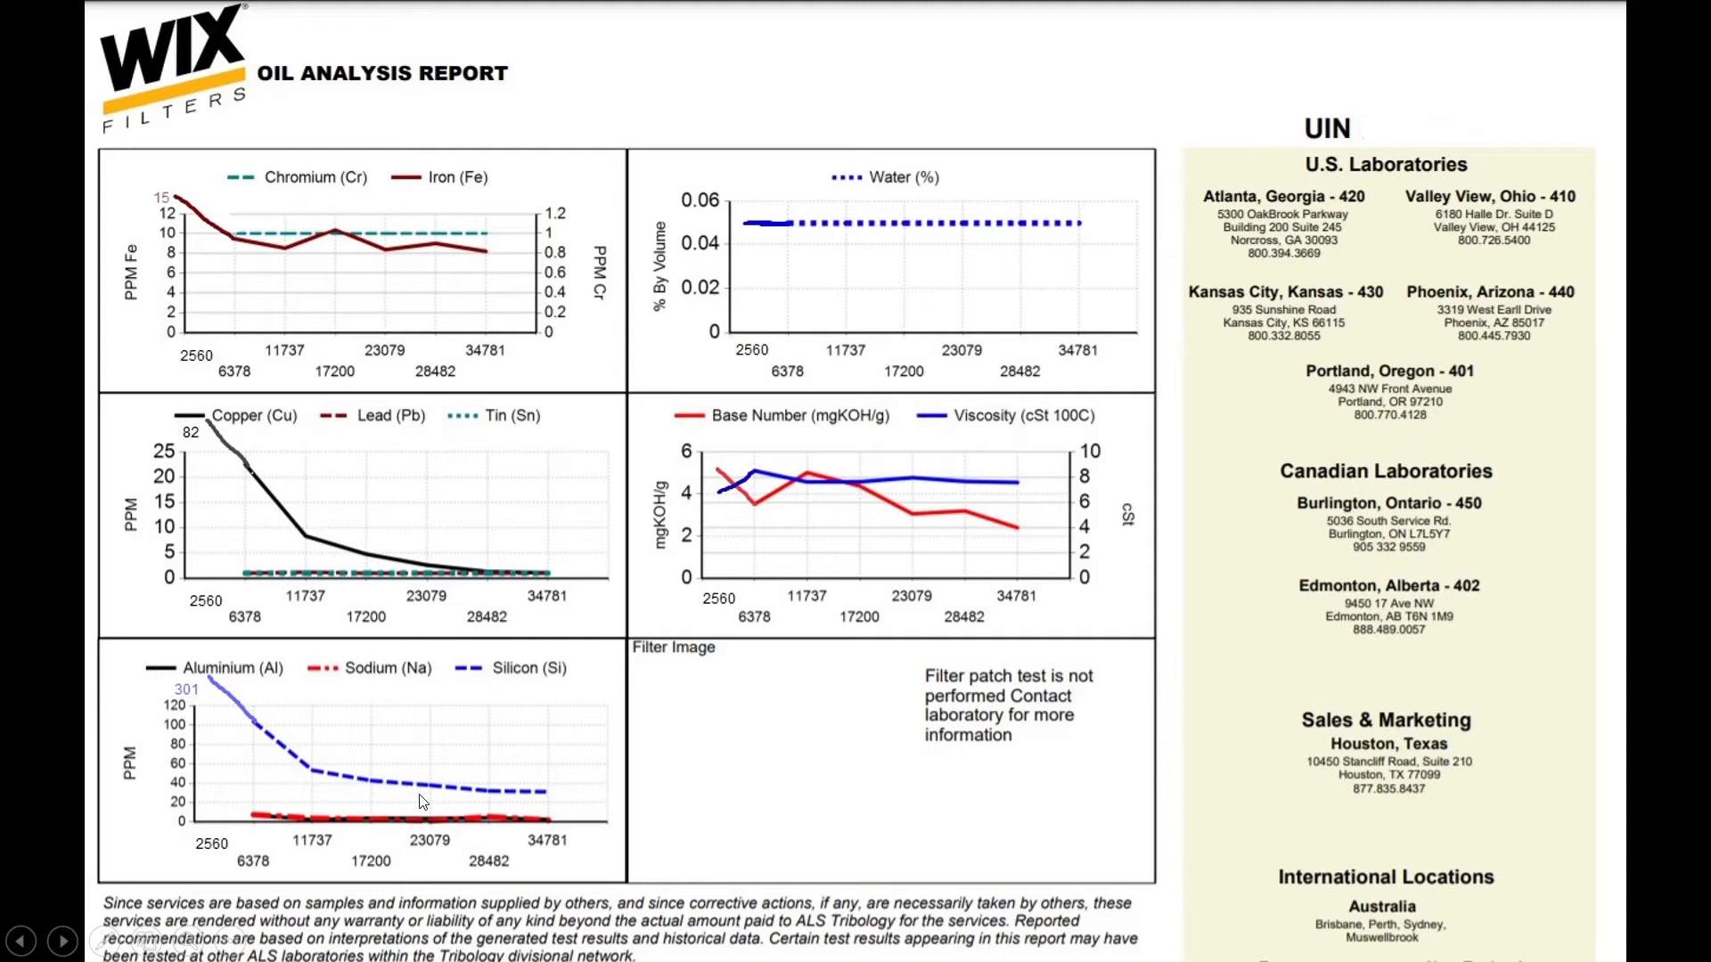
pyautogui.moveTo(517, 801)
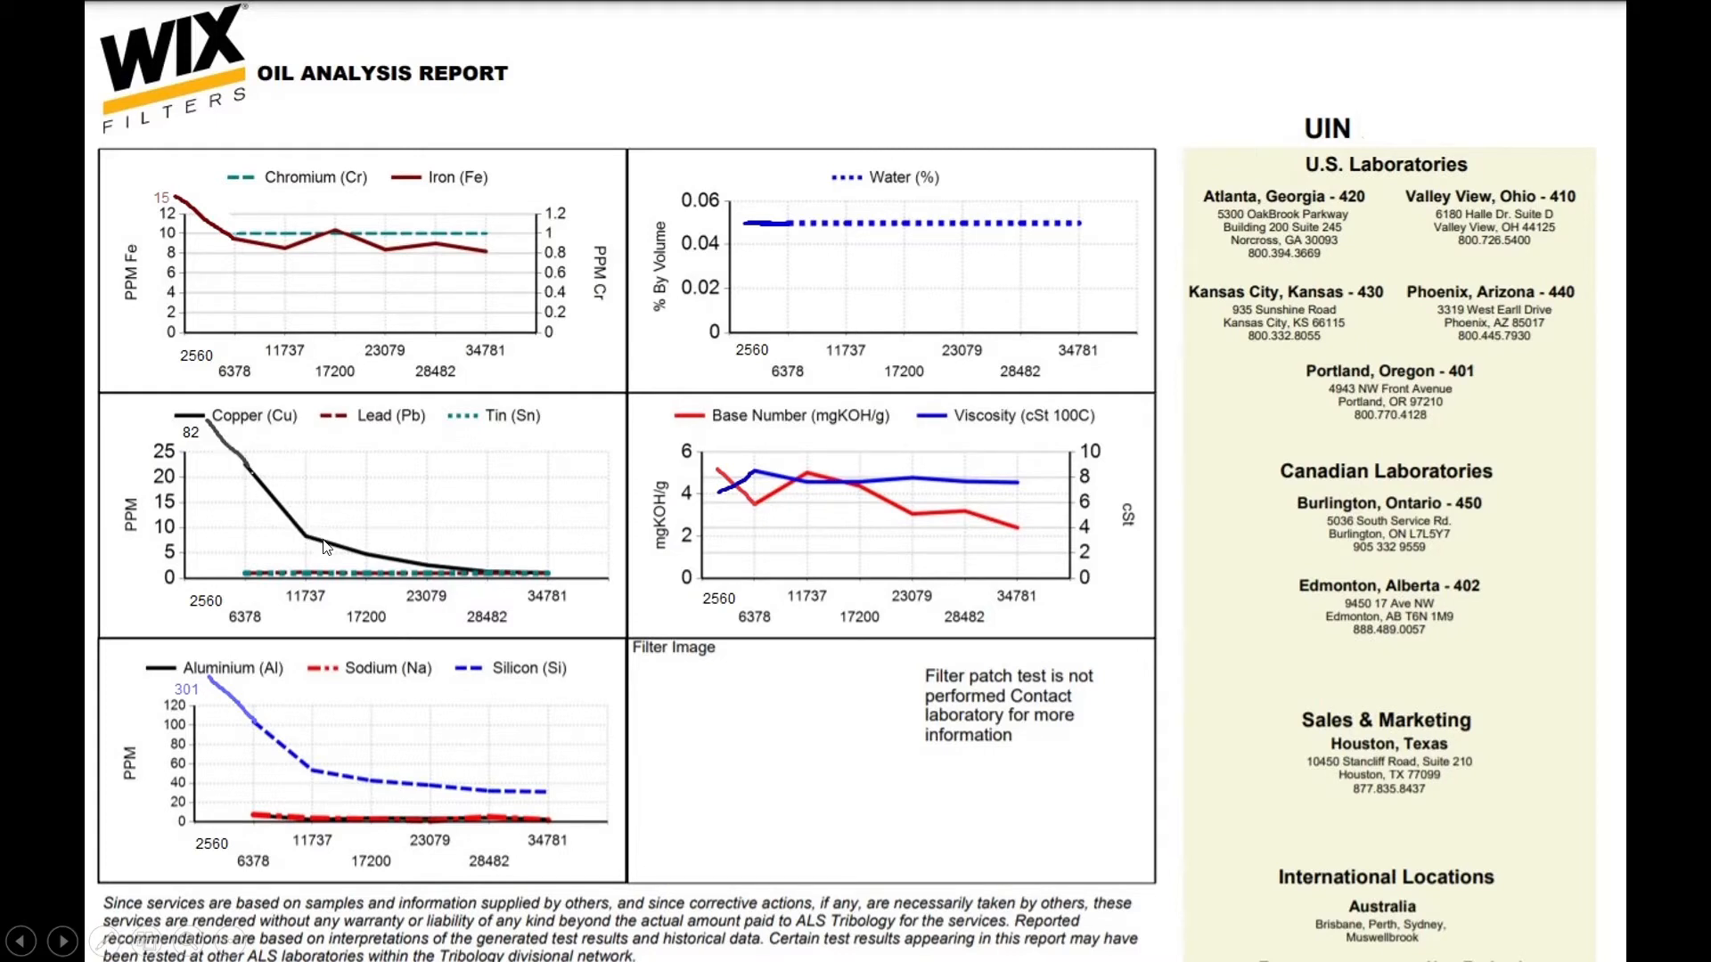
pyautogui.moveTo(426, 576)
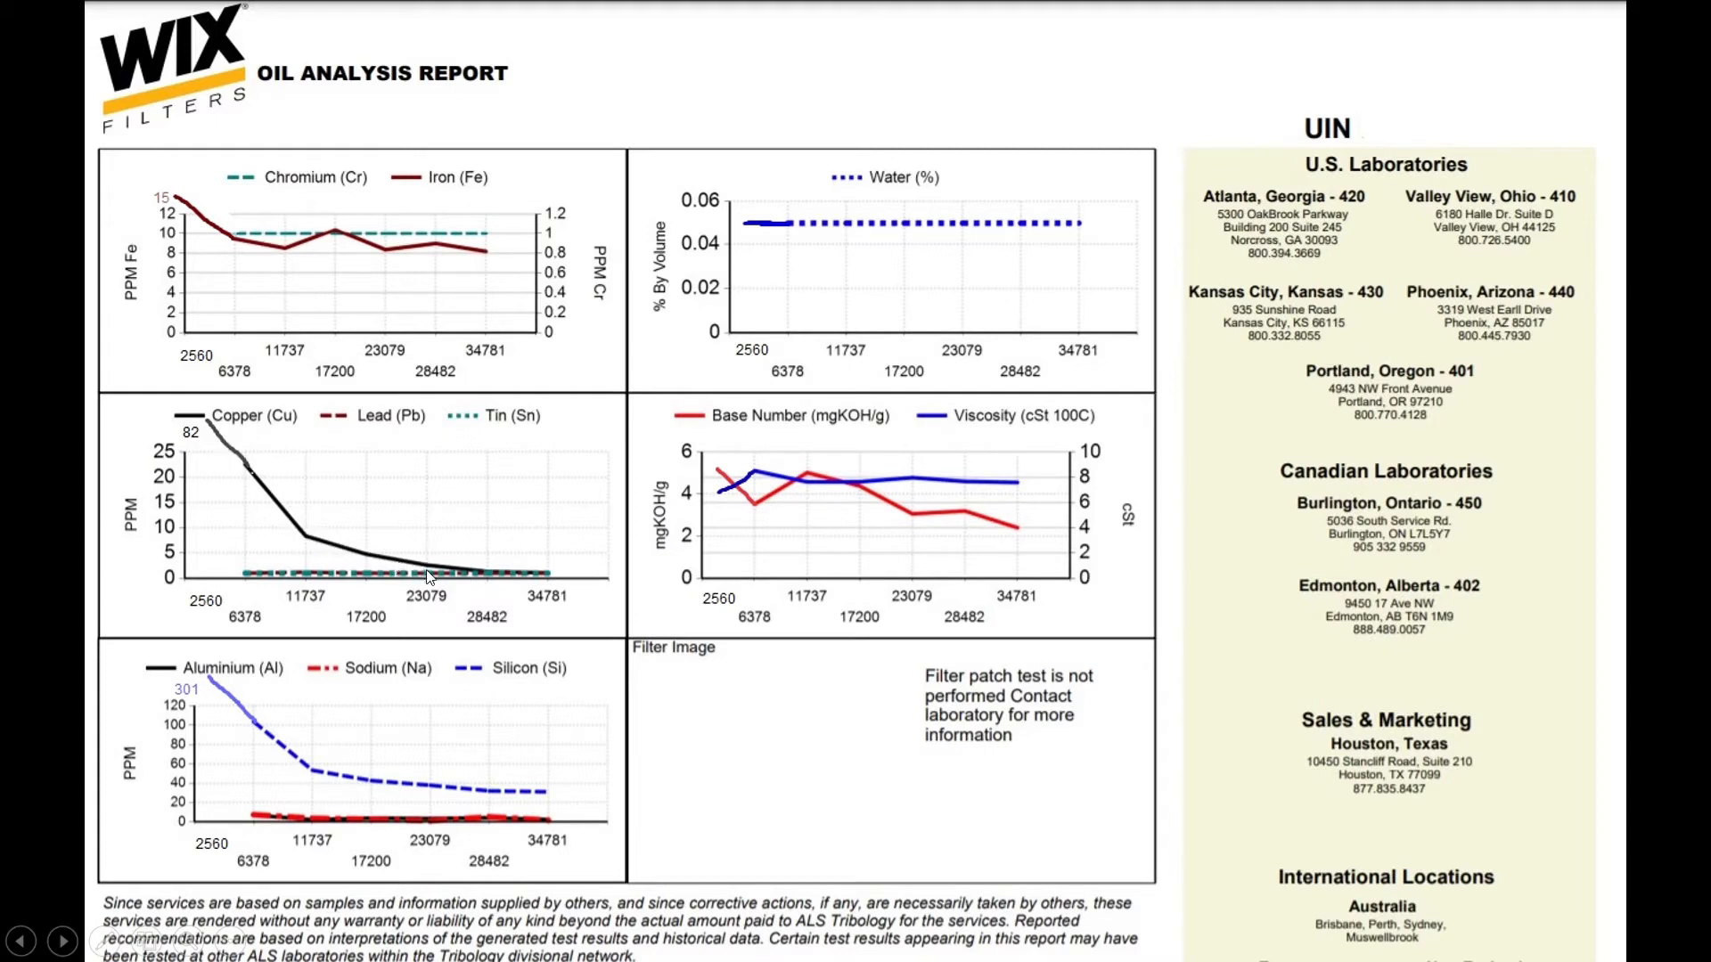
pyautogui.moveTo(606, 470)
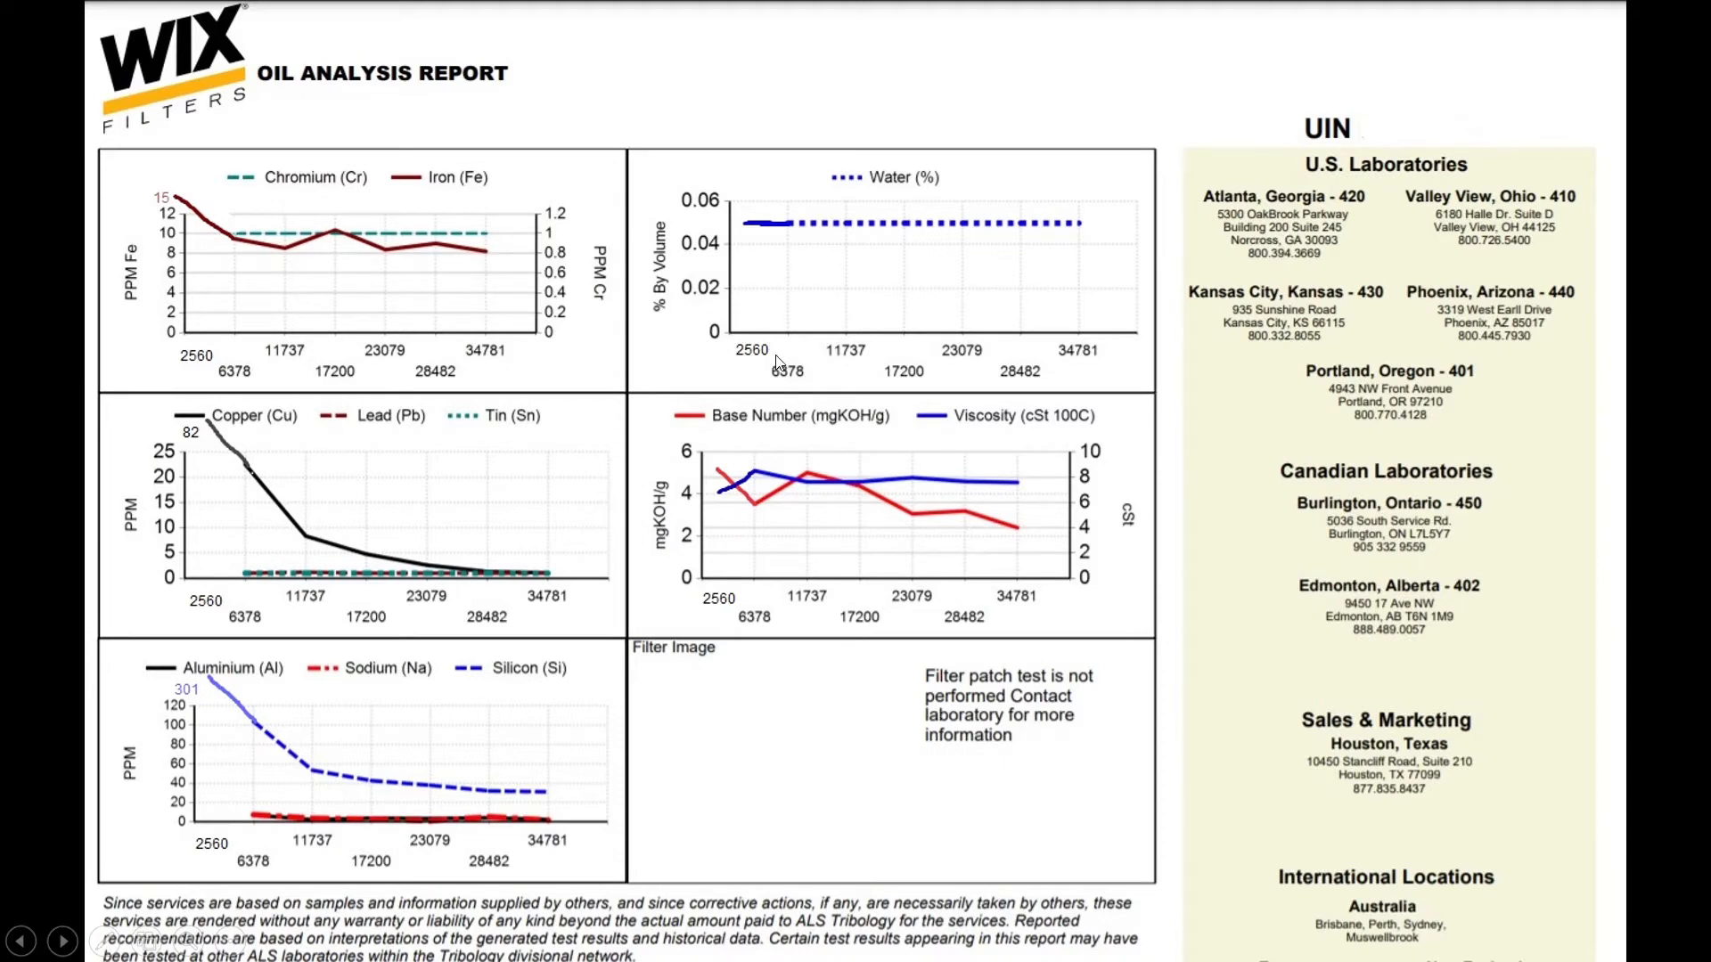
pyautogui.moveTo(617, 551)
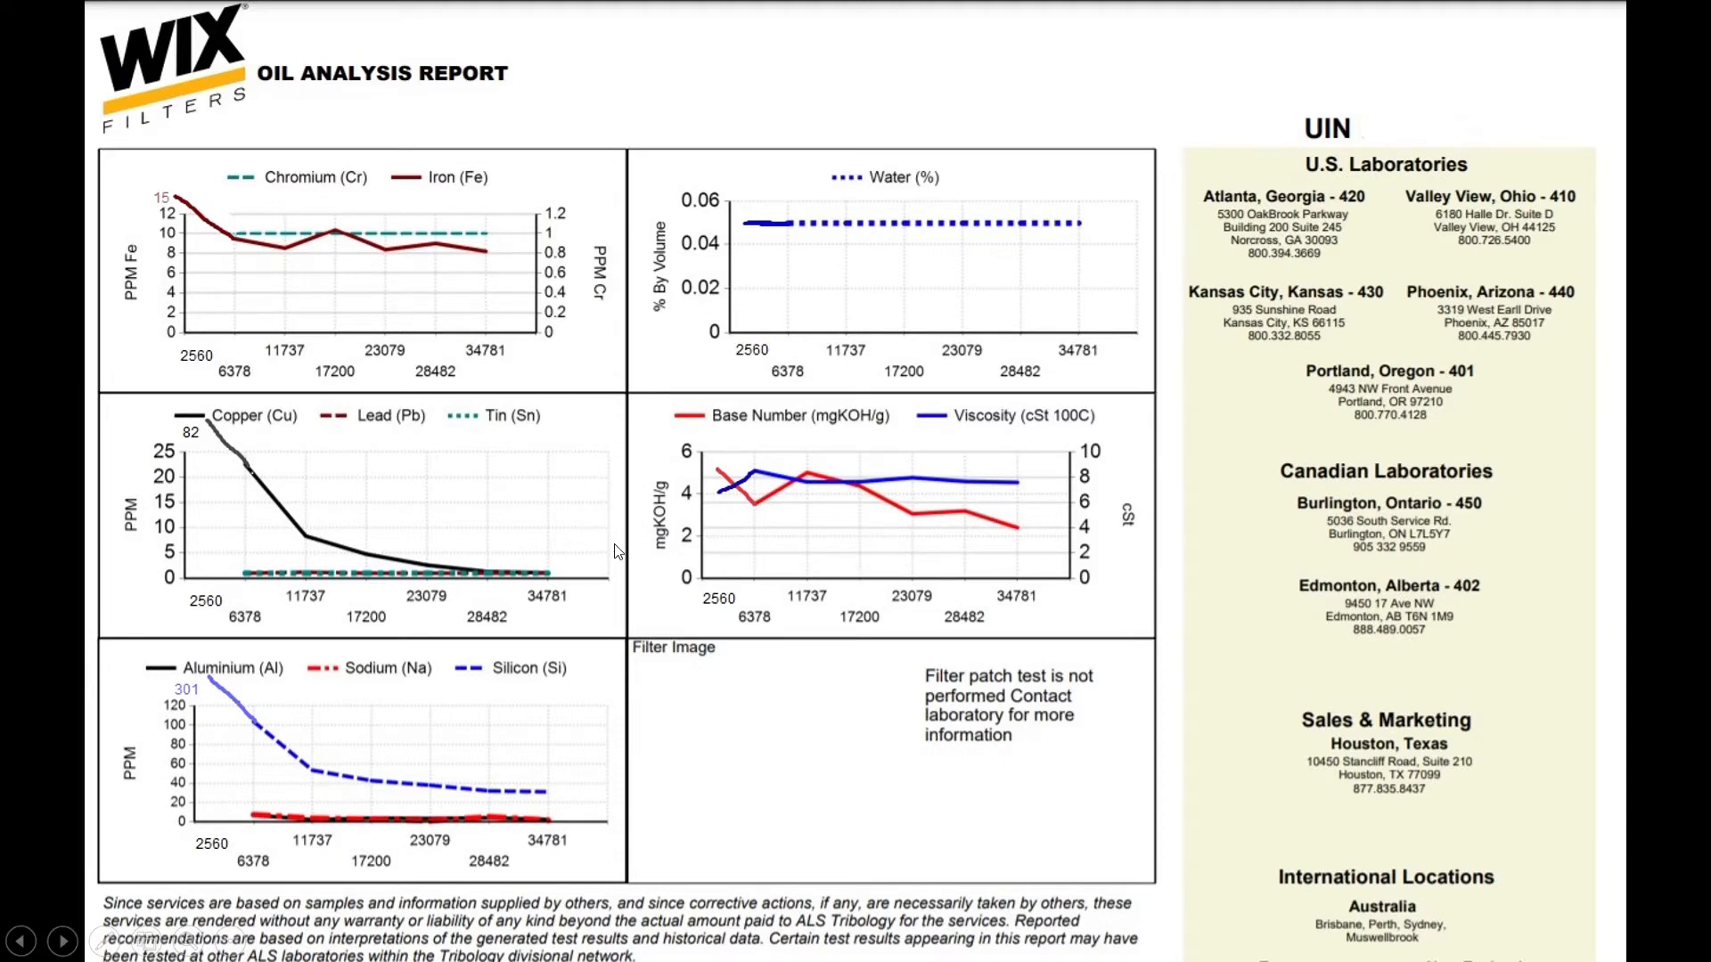
pyautogui.moveTo(556, 633)
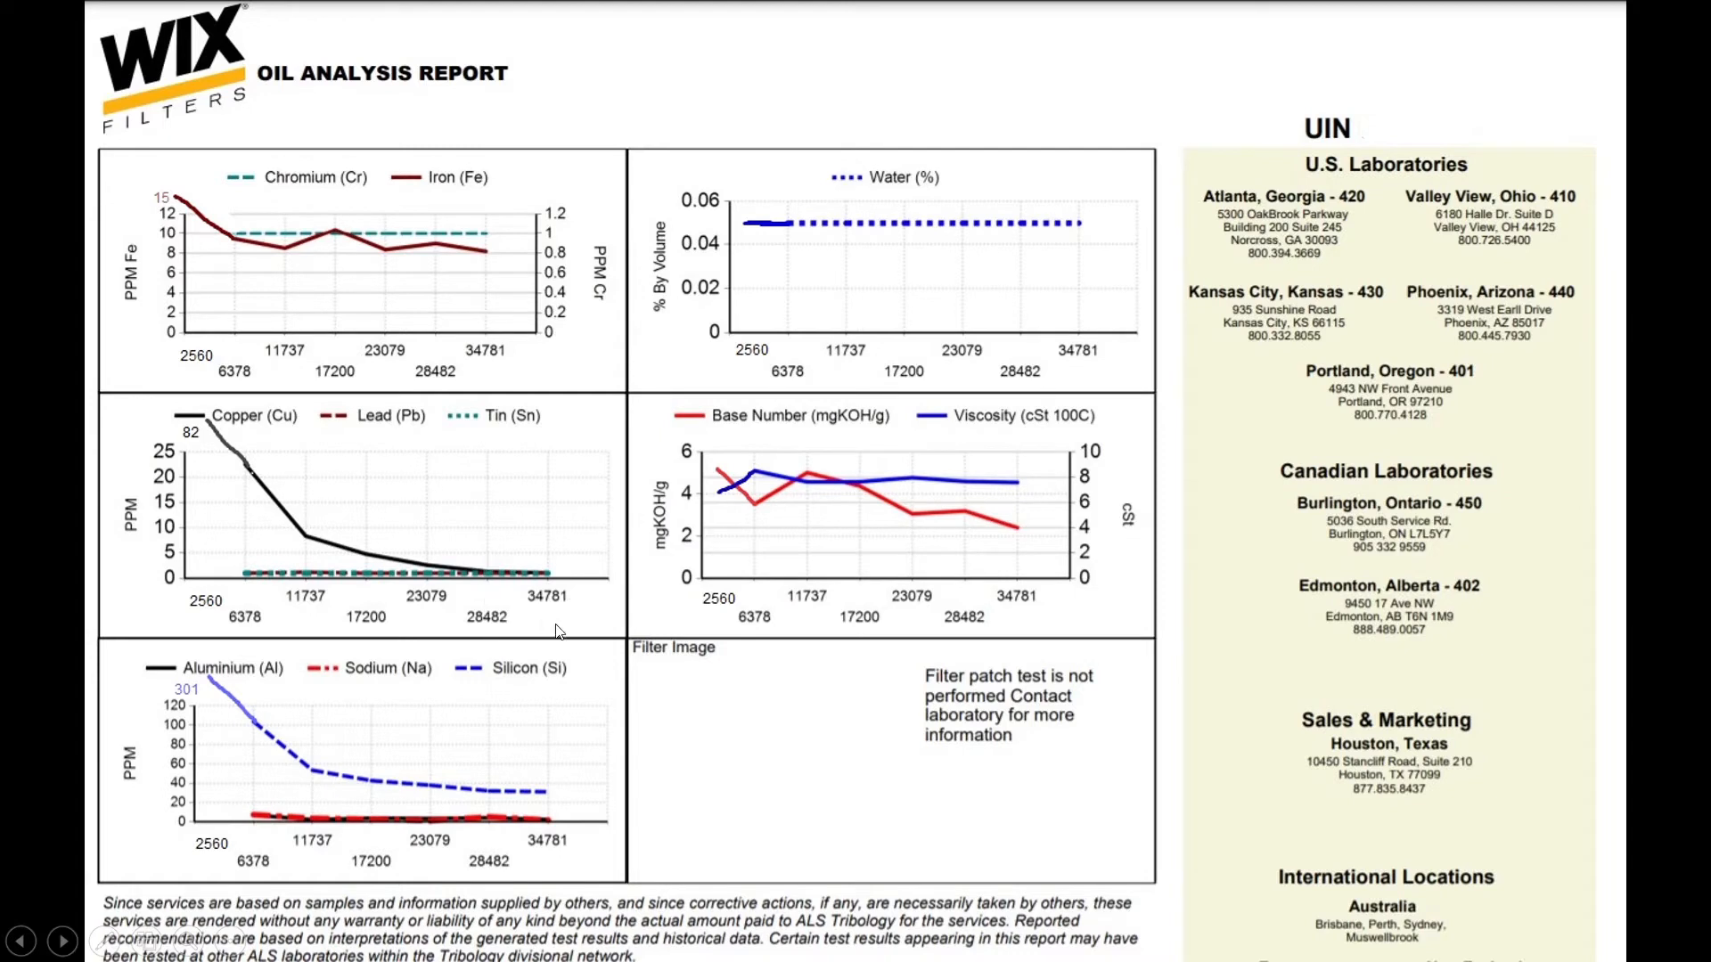
pyautogui.moveTo(565, 633)
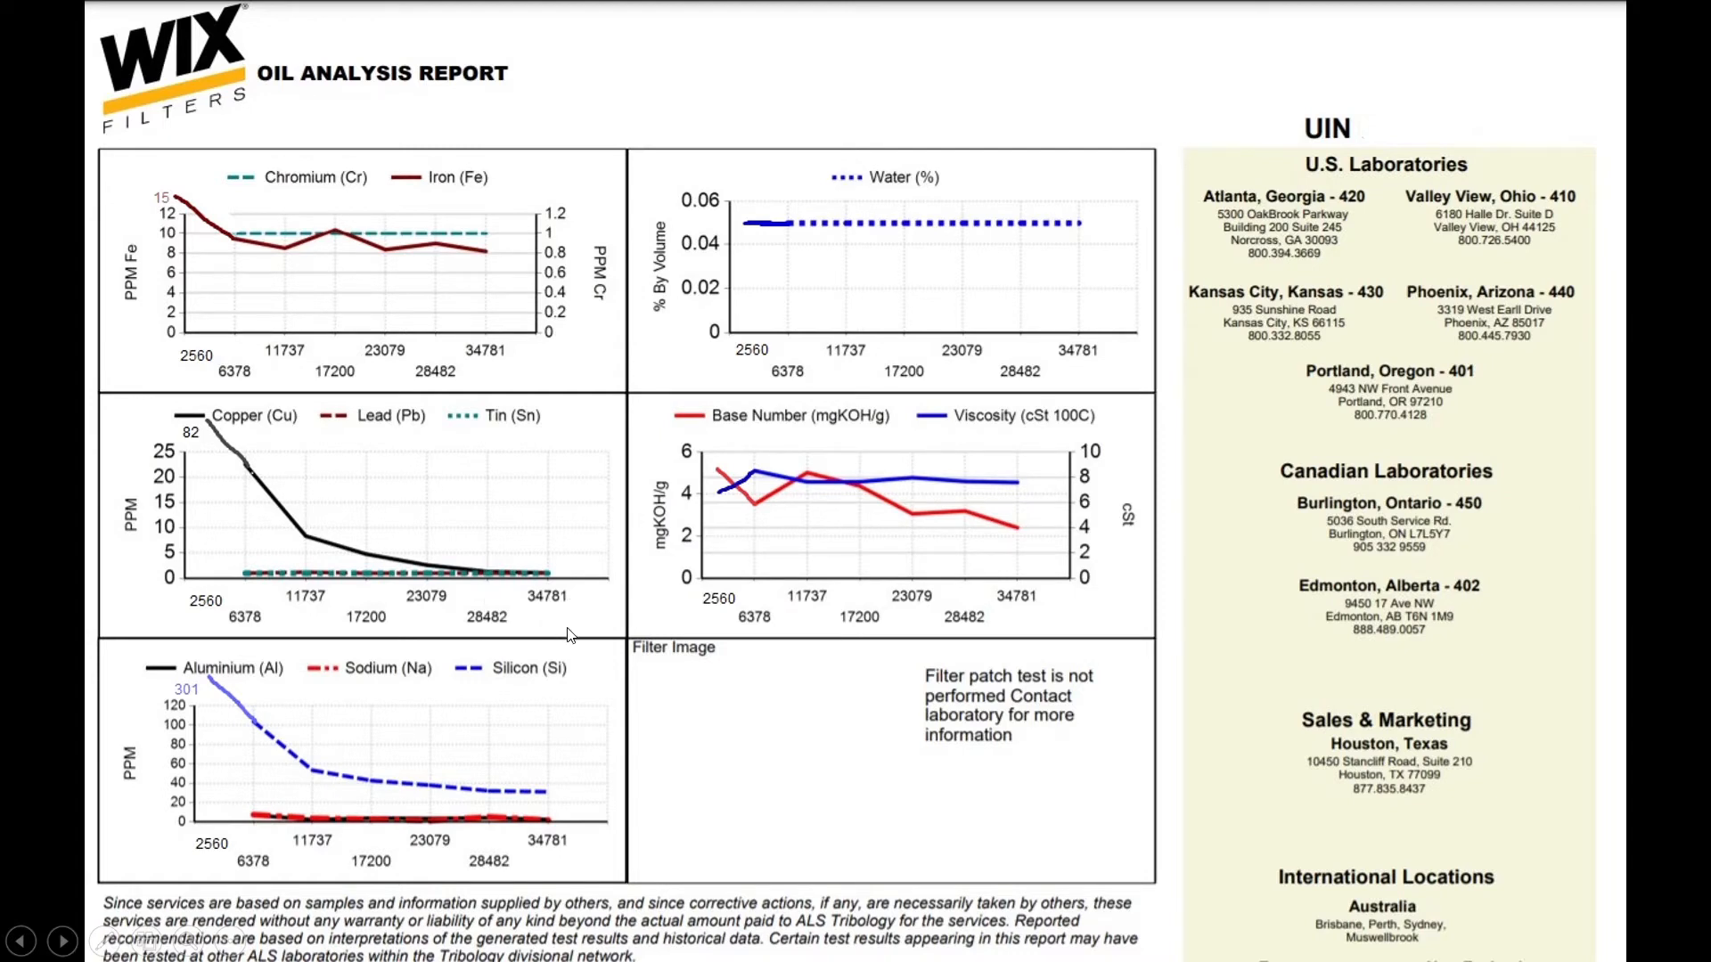
pyautogui.moveTo(564, 631)
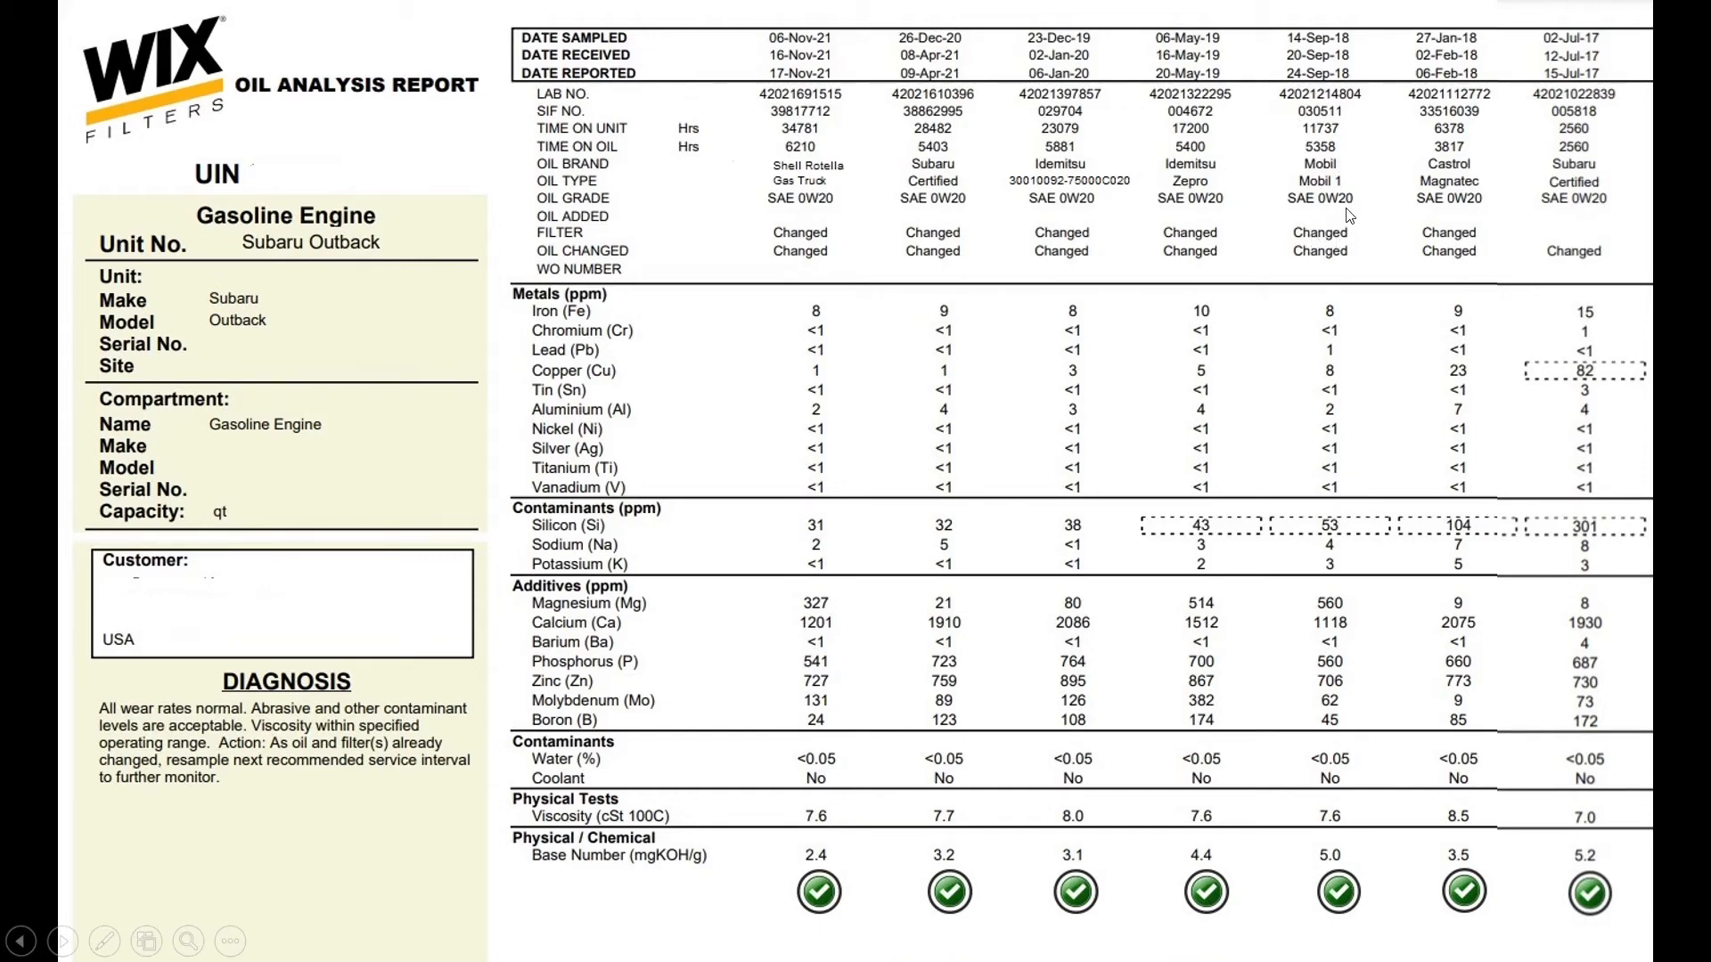
pyautogui.moveTo(1355, 717)
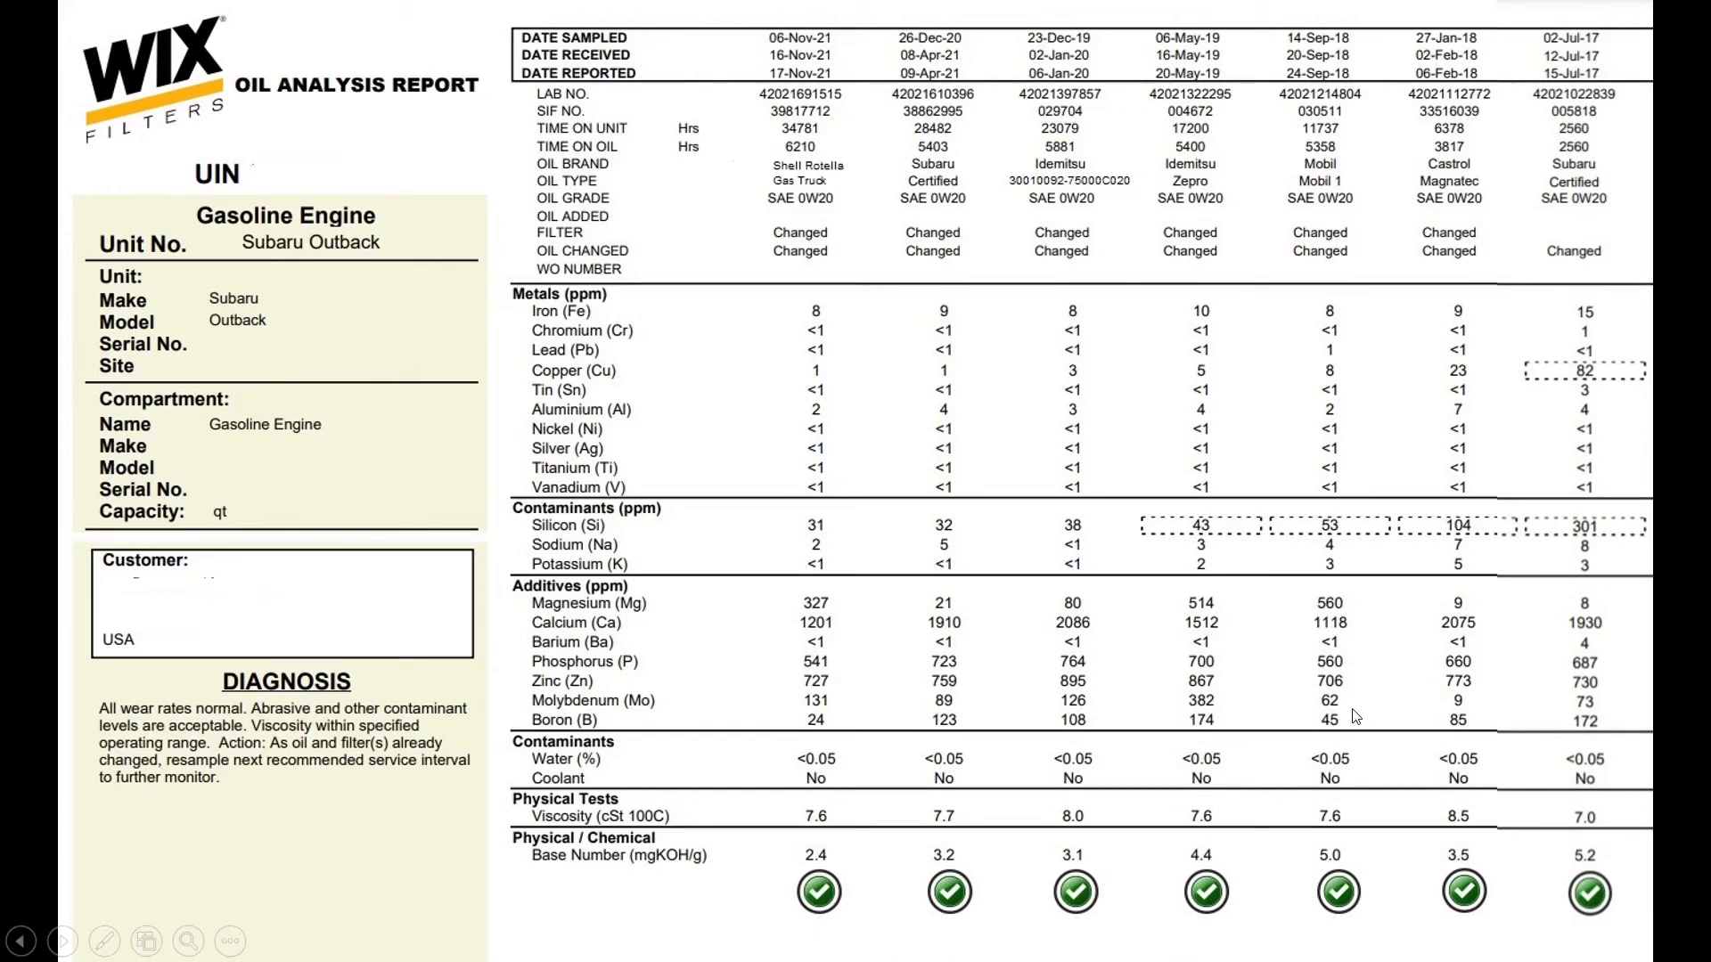
pyautogui.moveTo(1355, 620)
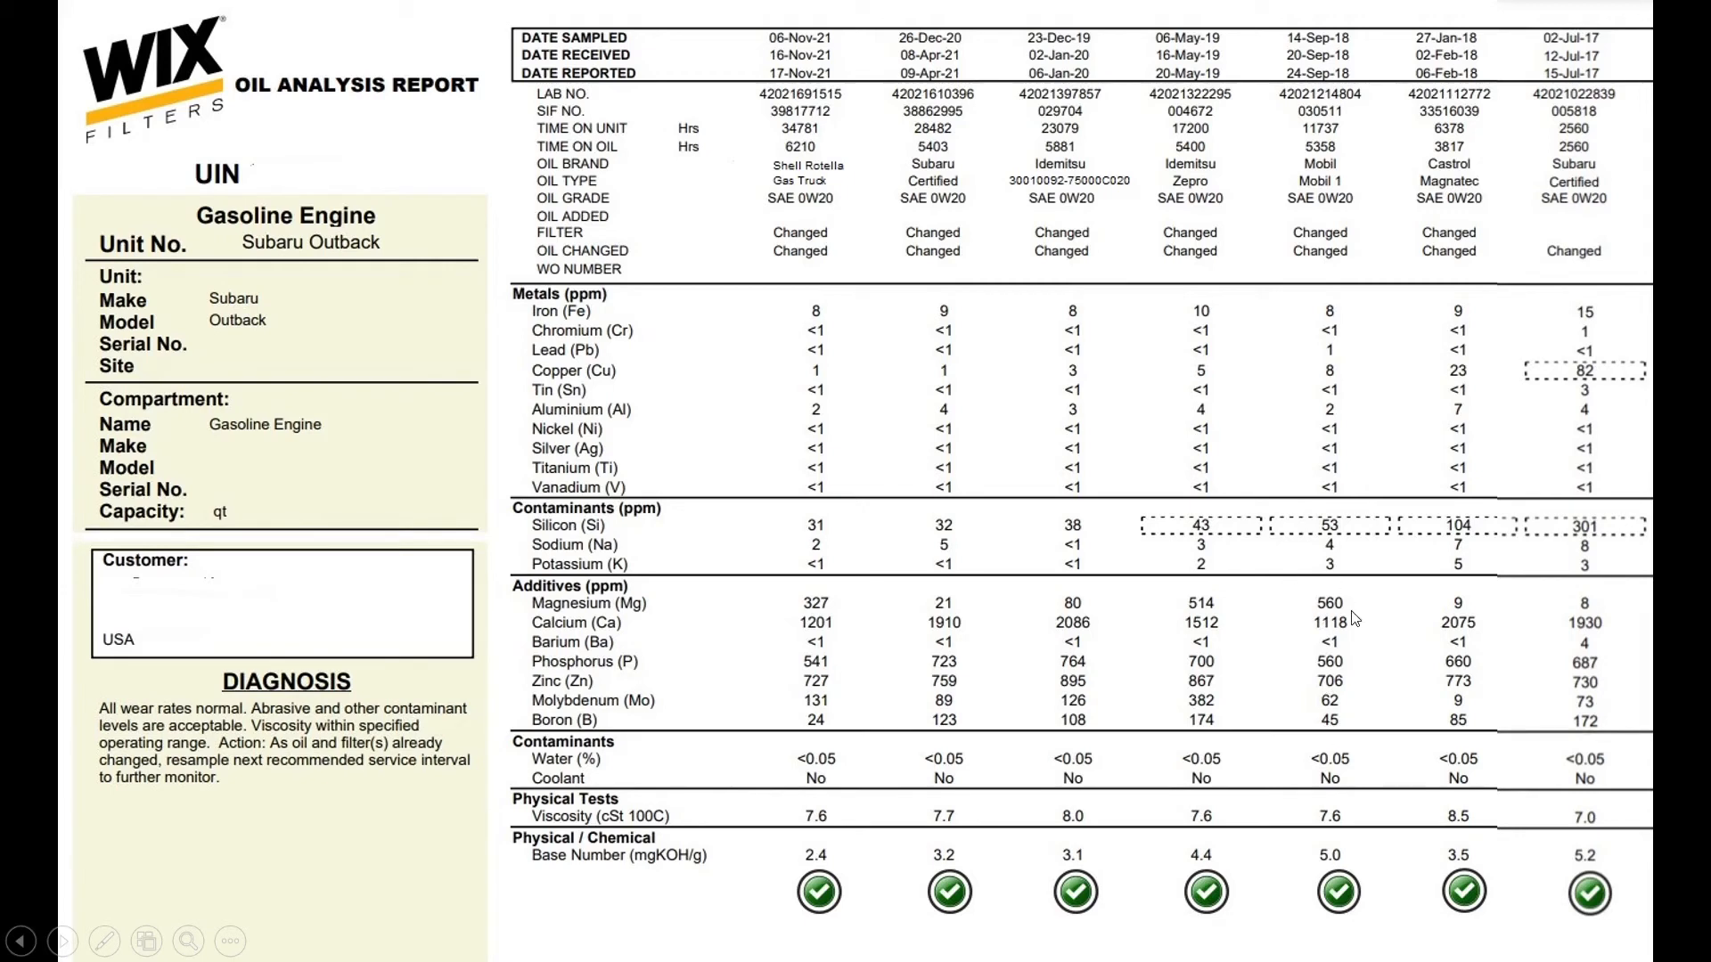
pyautogui.moveTo(1344, 859)
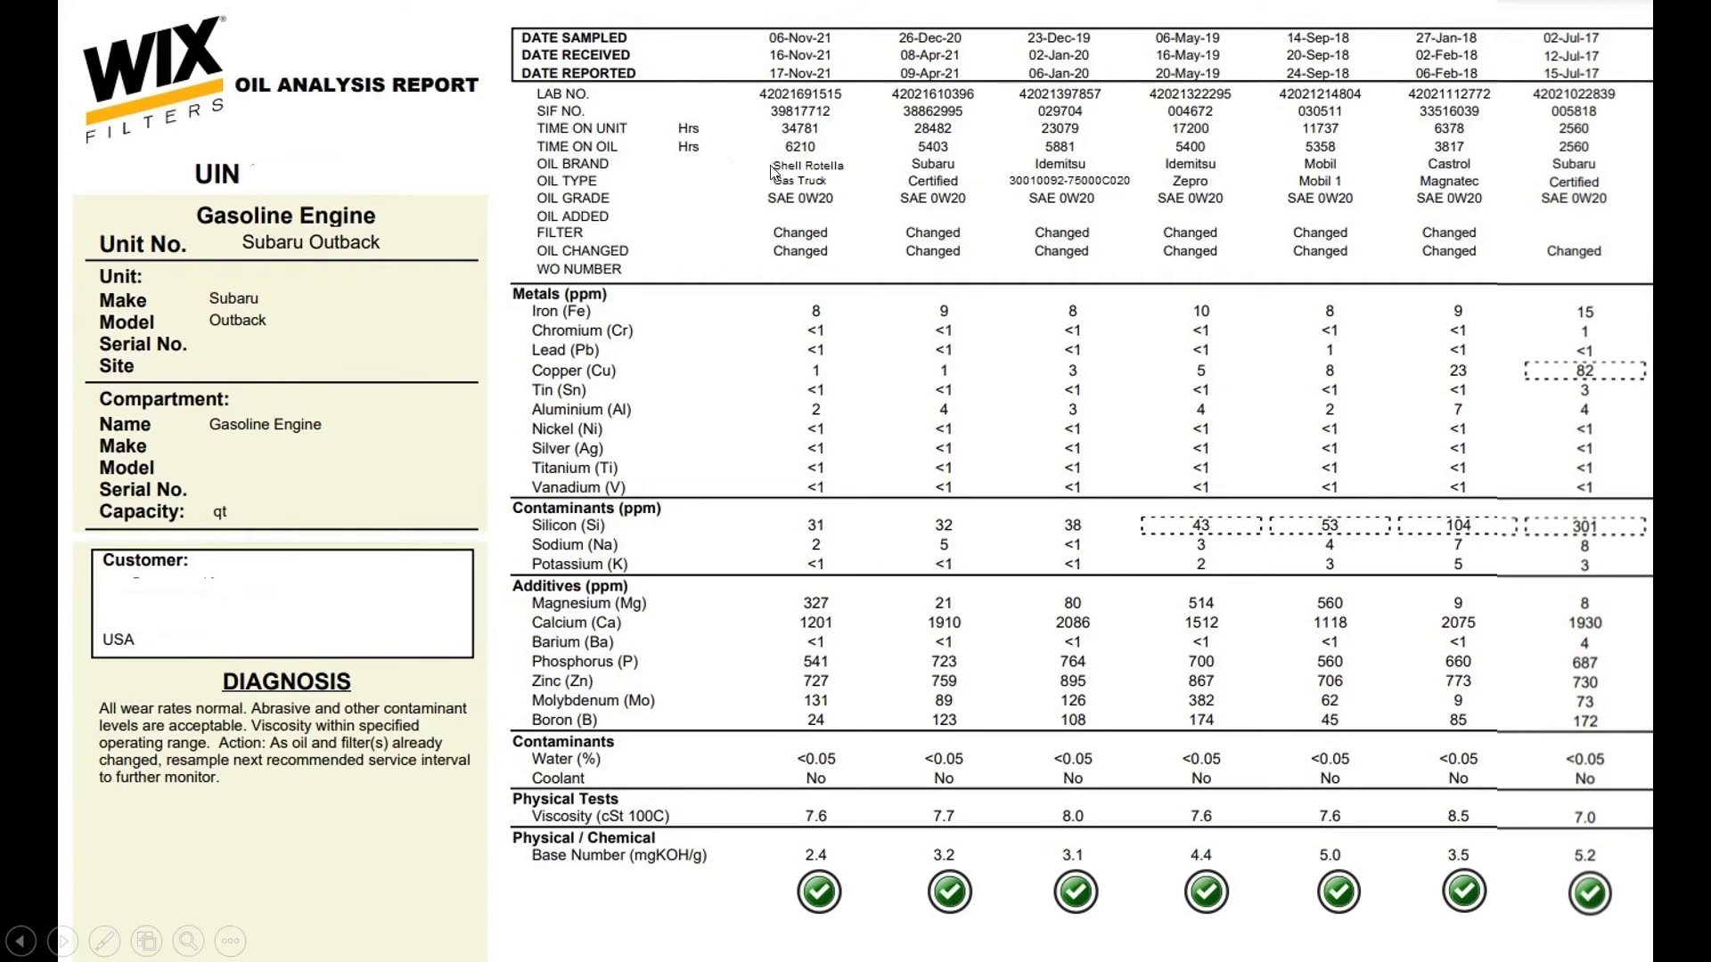
pyautogui.moveTo(862, 856)
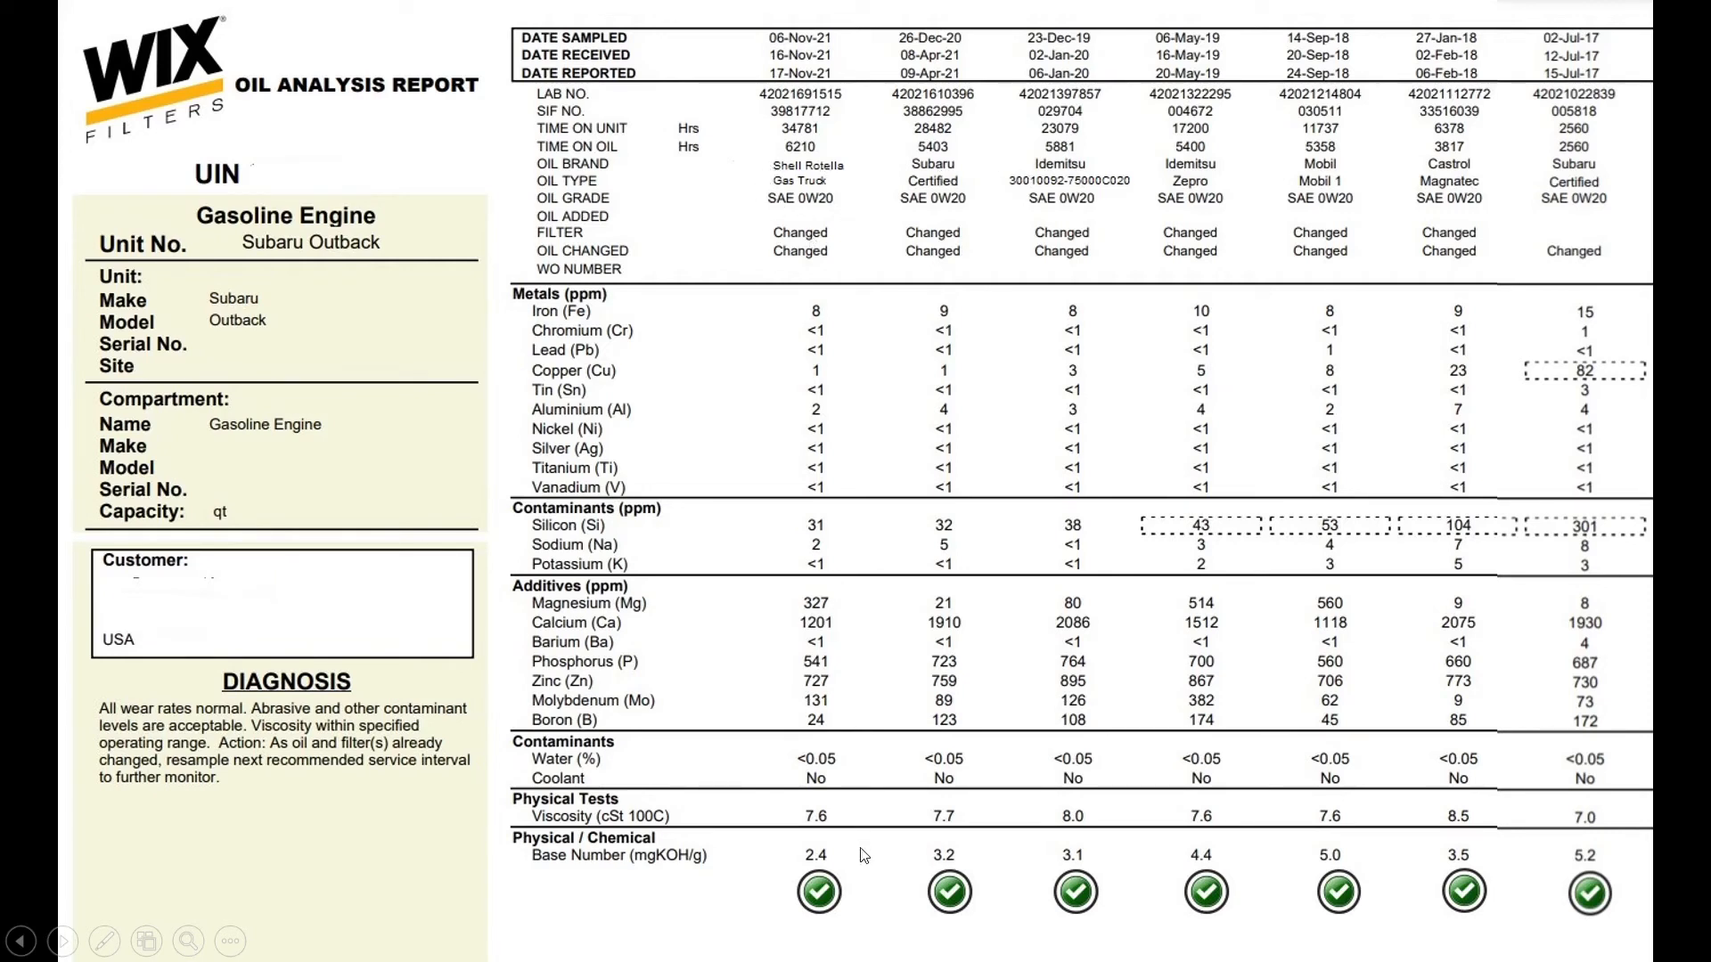
pyautogui.moveTo(792, 219)
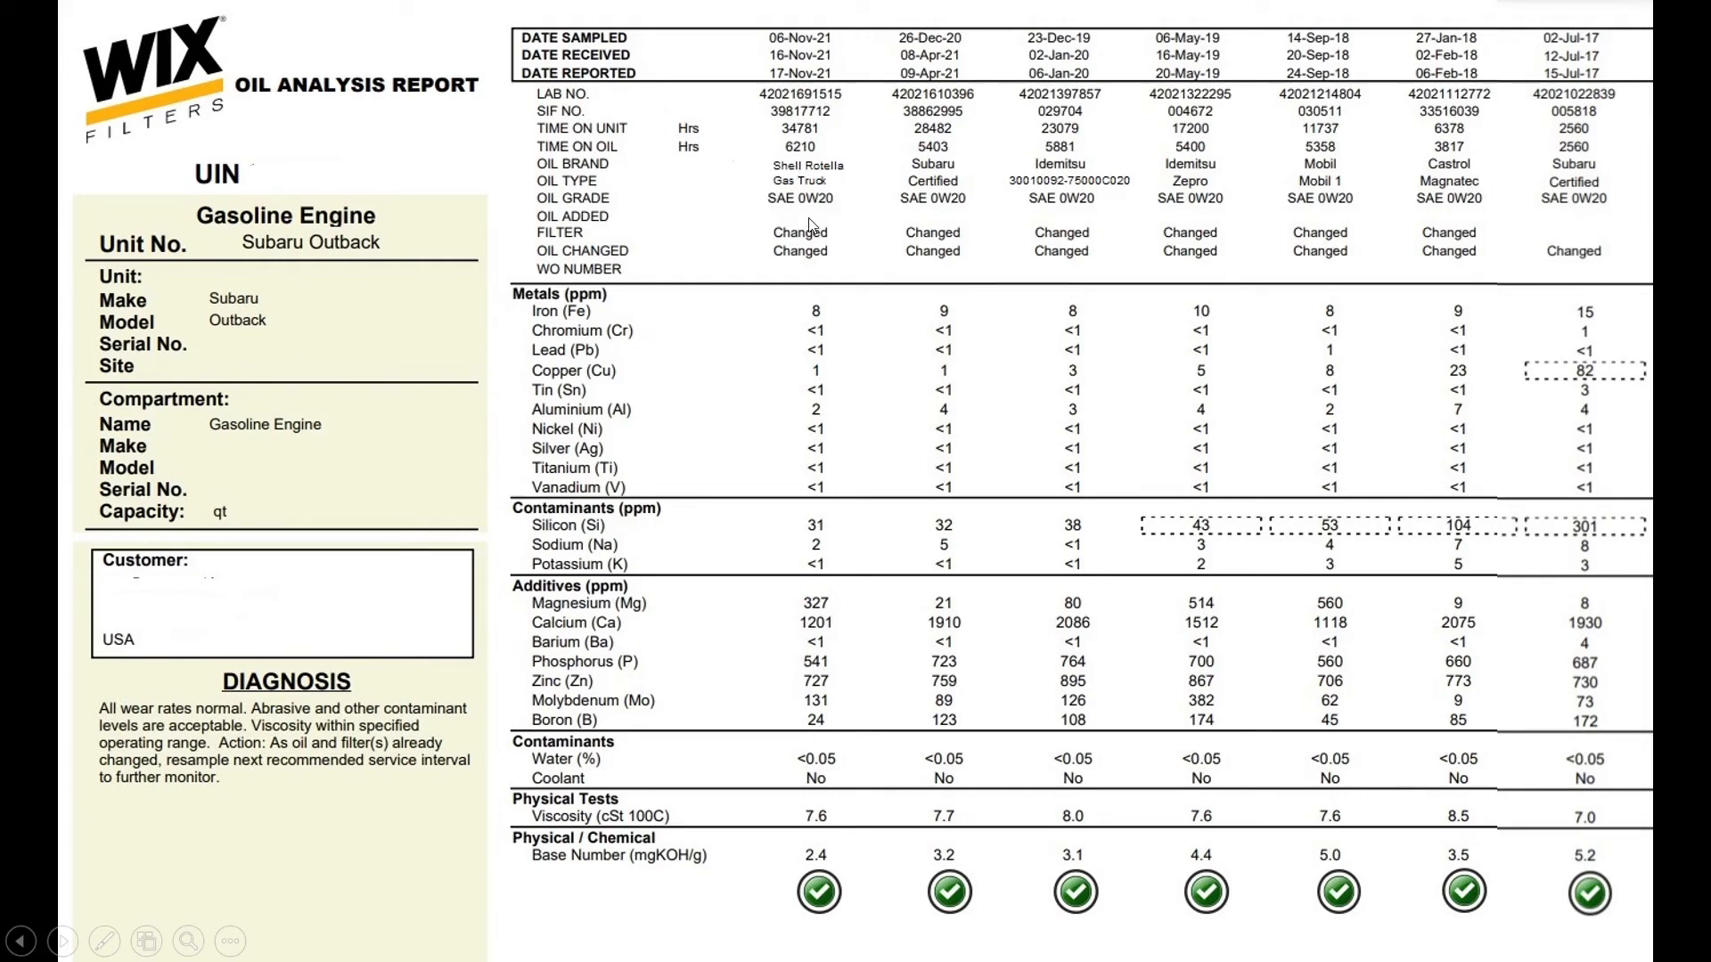
pyautogui.moveTo(996, 815)
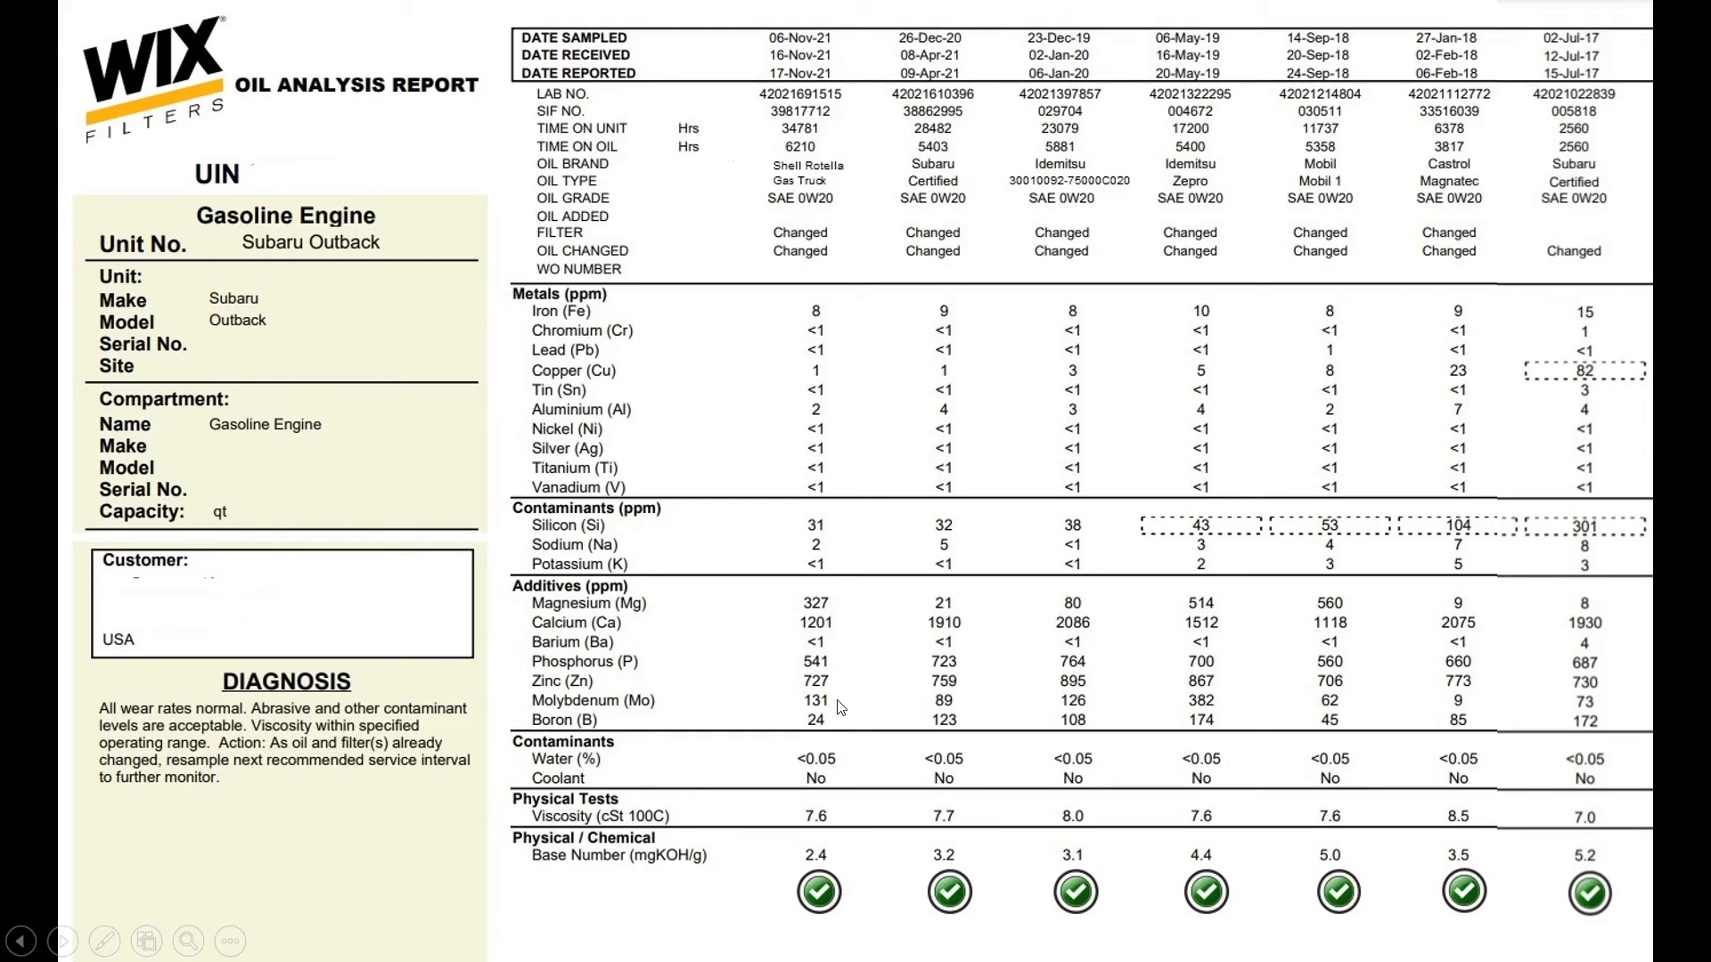
pyautogui.moveTo(850, 727)
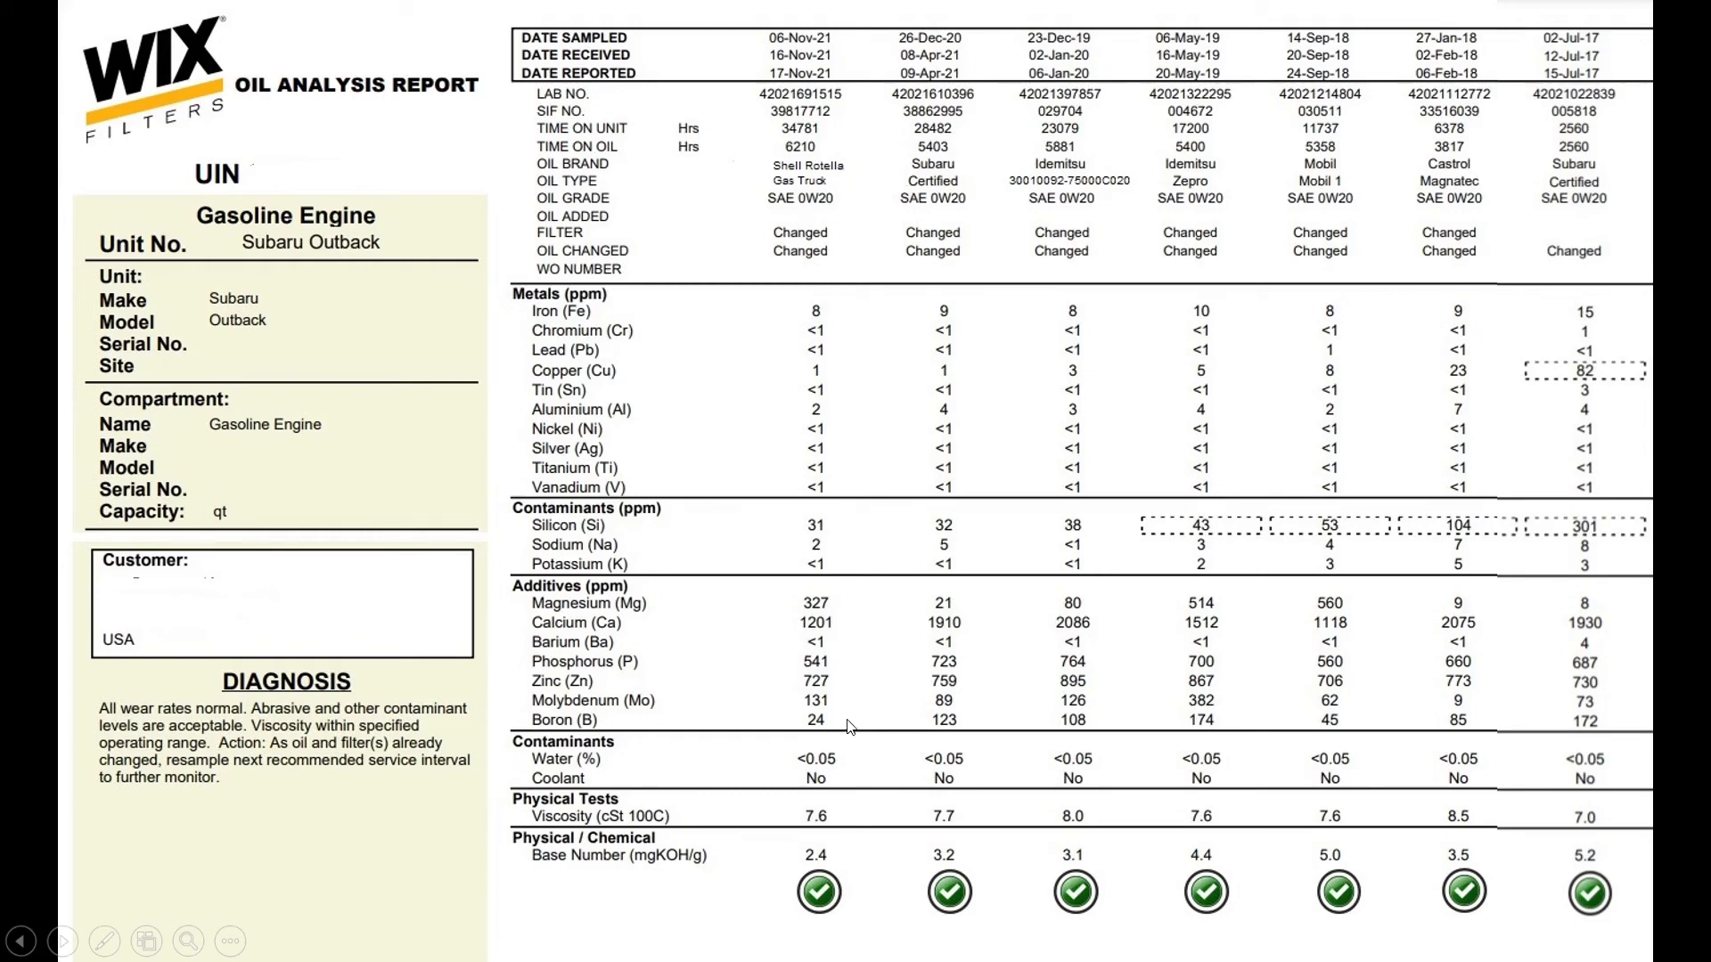
pyautogui.moveTo(876, 762)
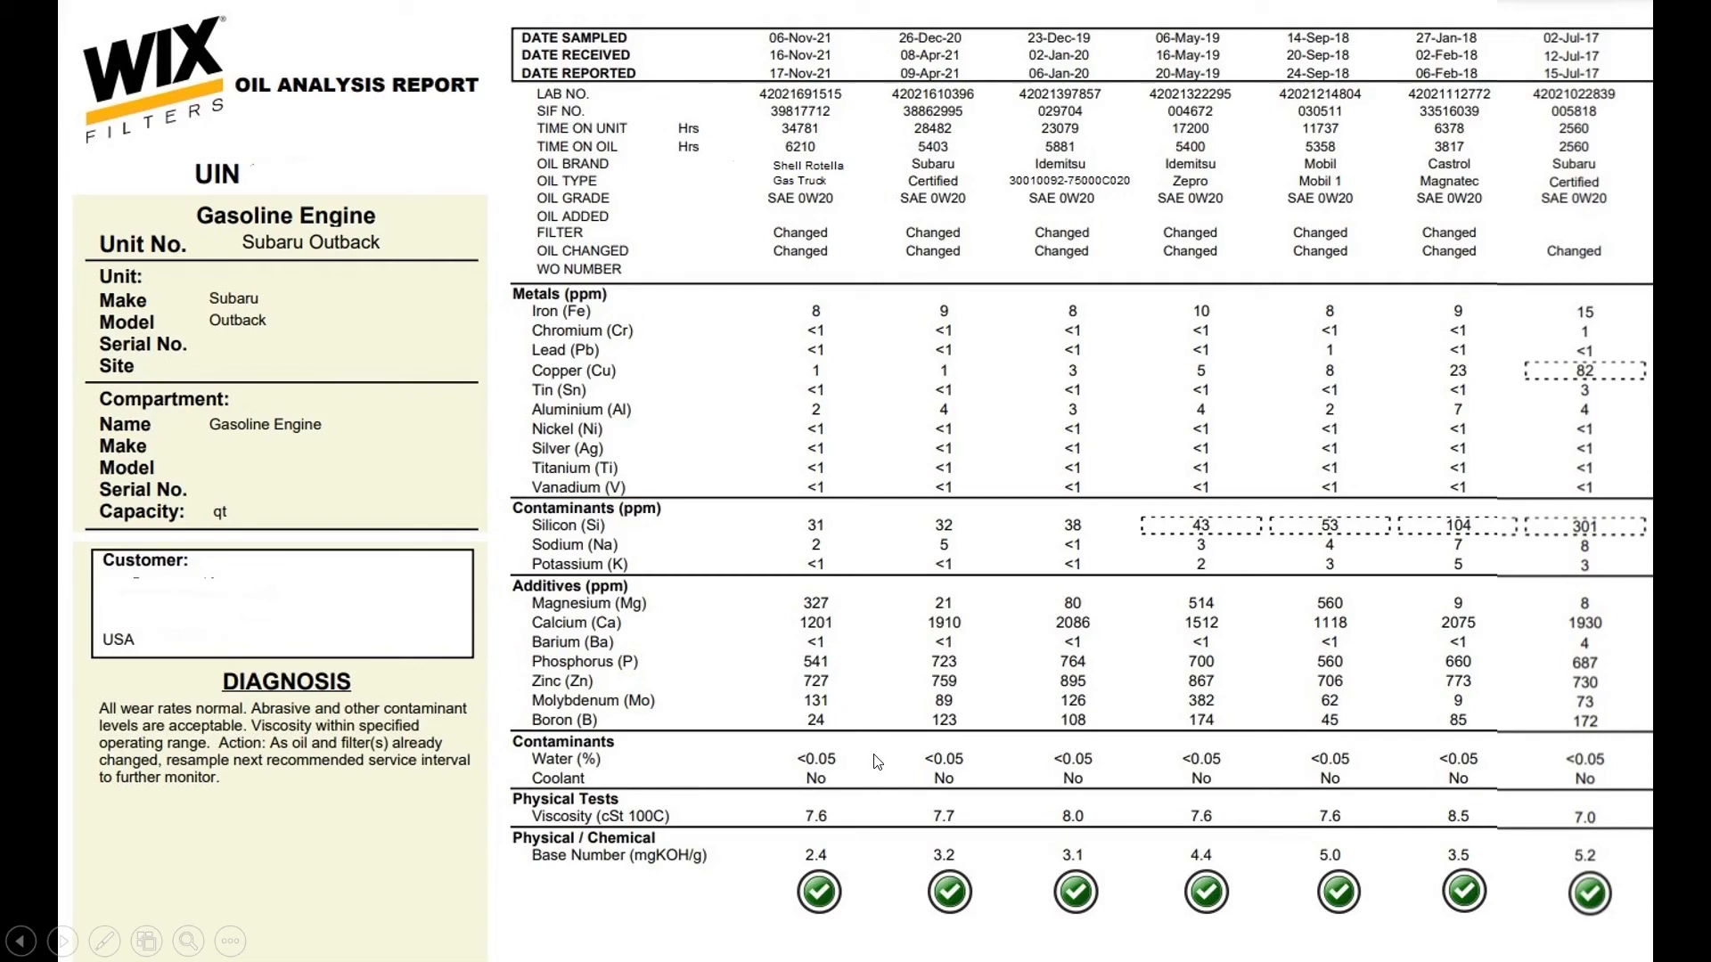